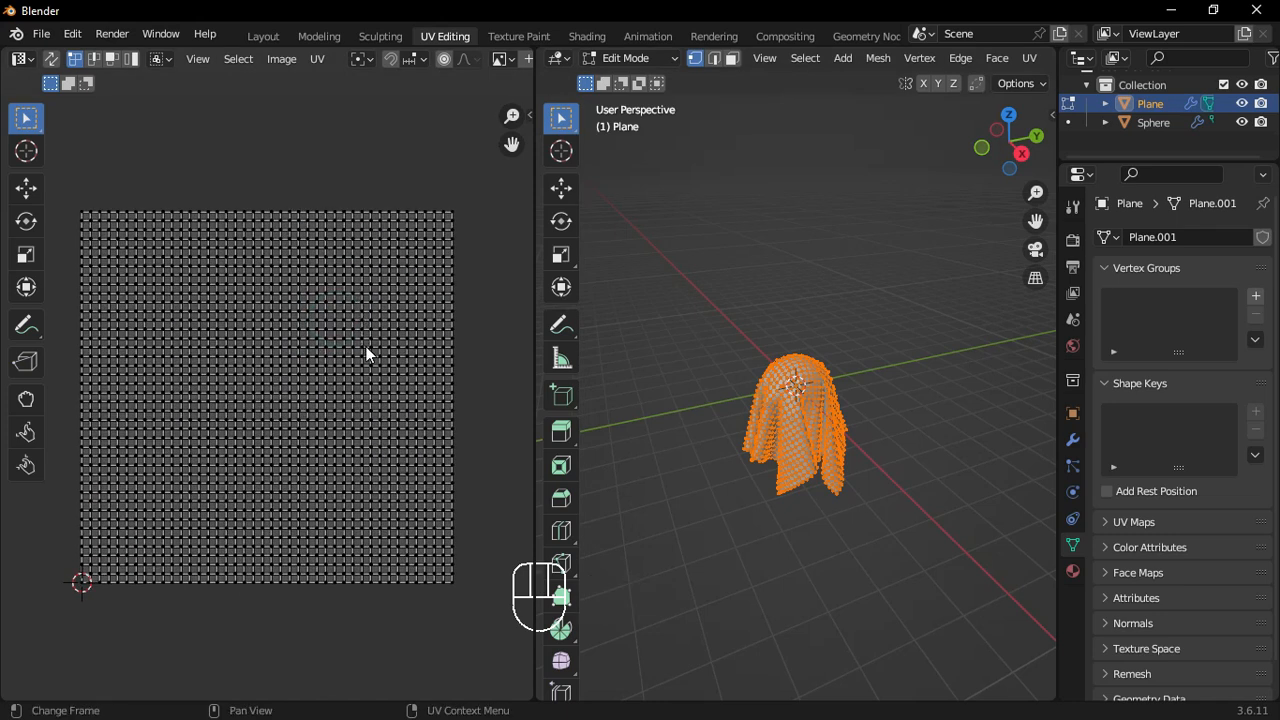
mouse_move(646, 296)
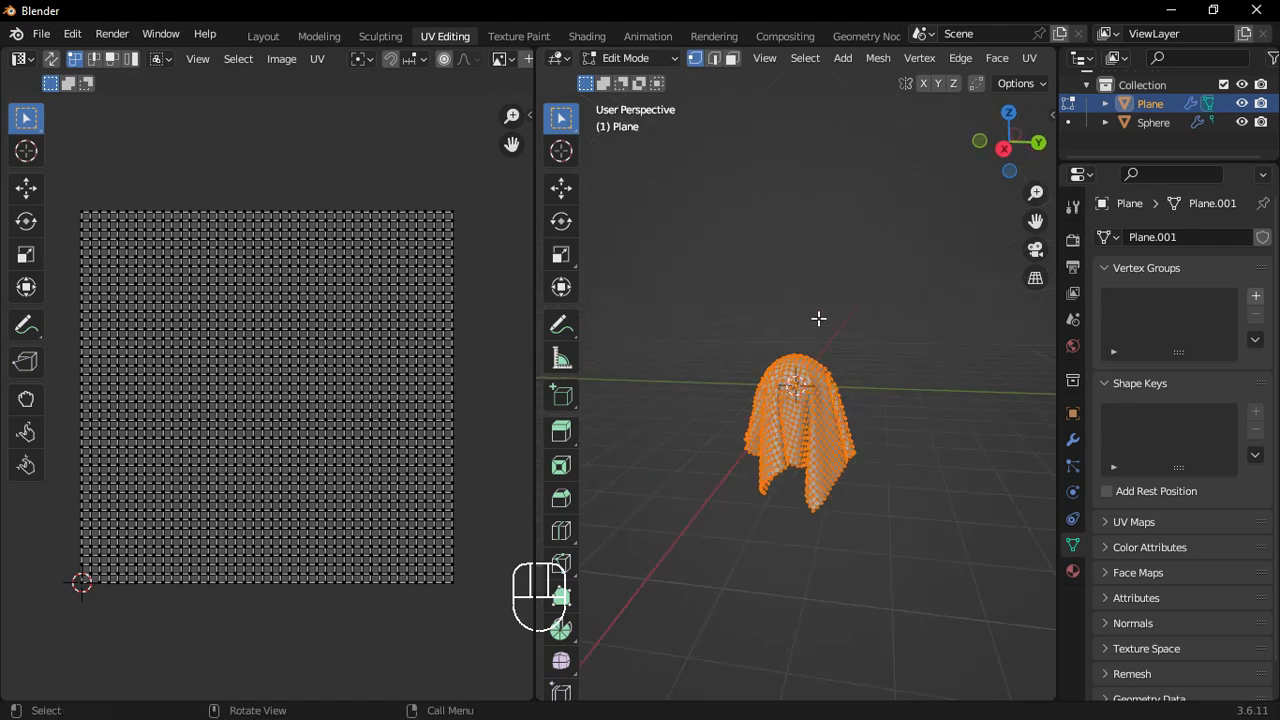
Add a mesh plane, scale it up and lift it above the sphere along Z.
key(shift+a)
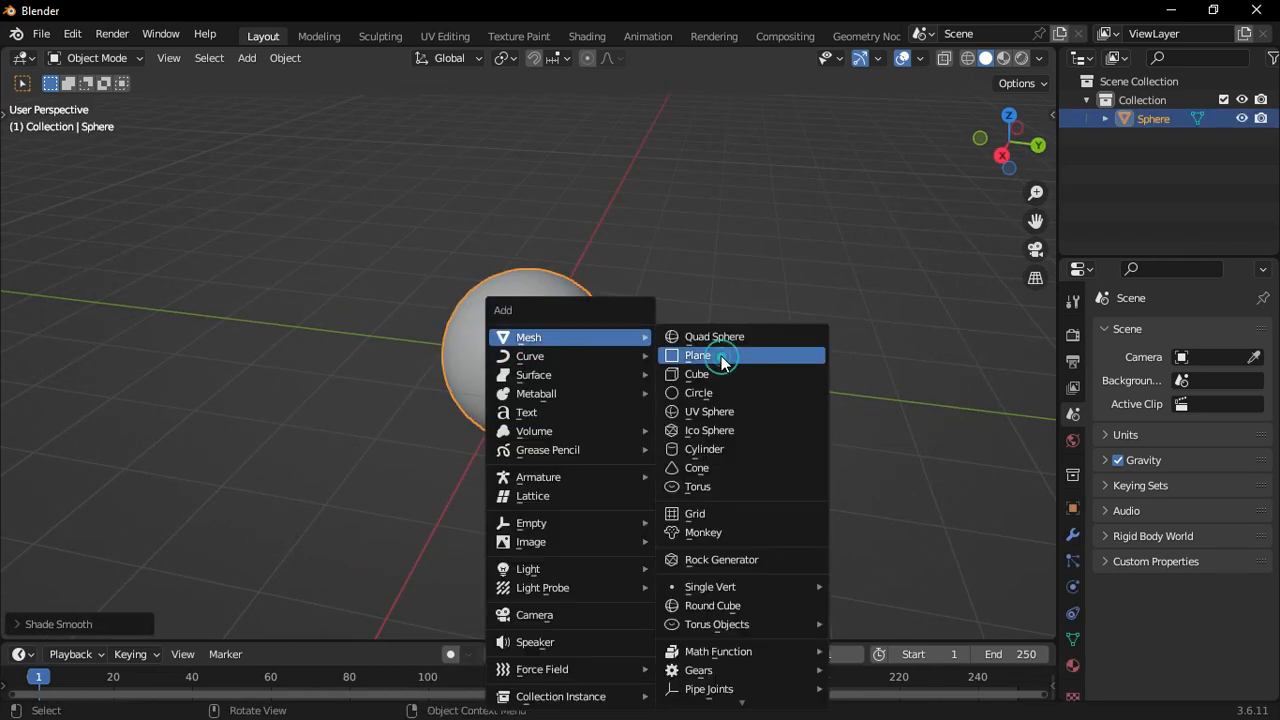
click(696, 356)
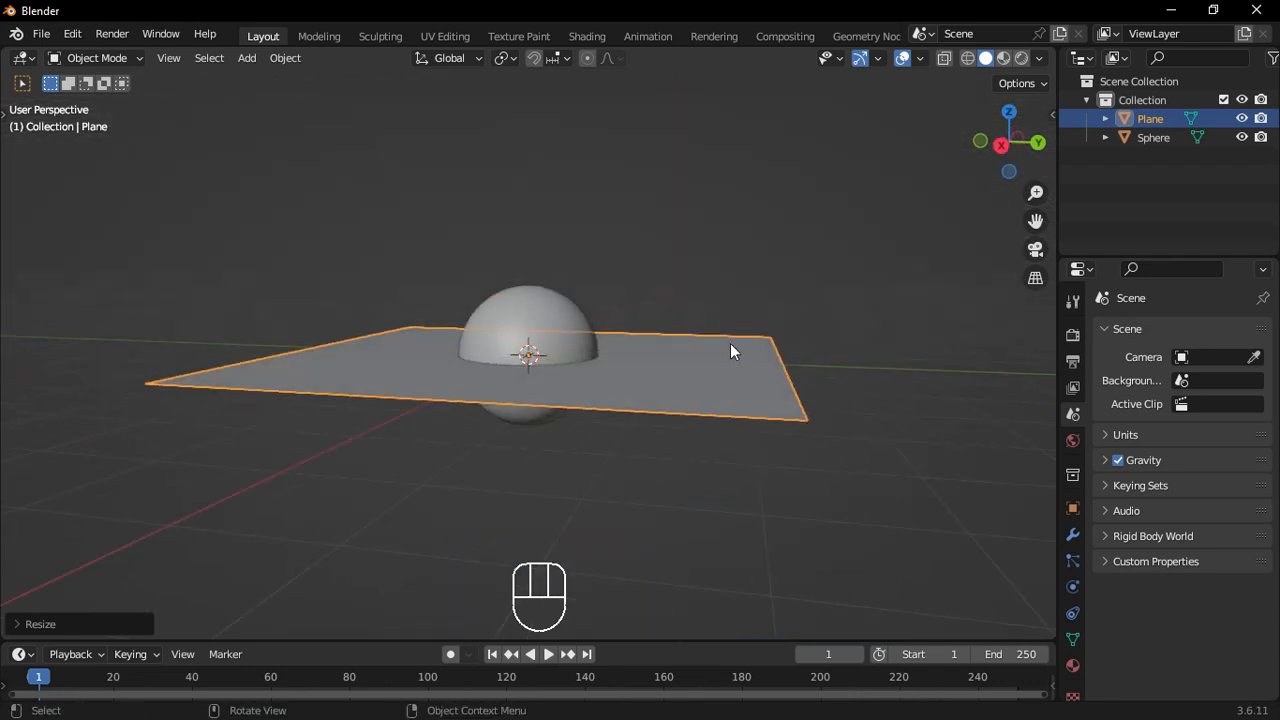
key(g)
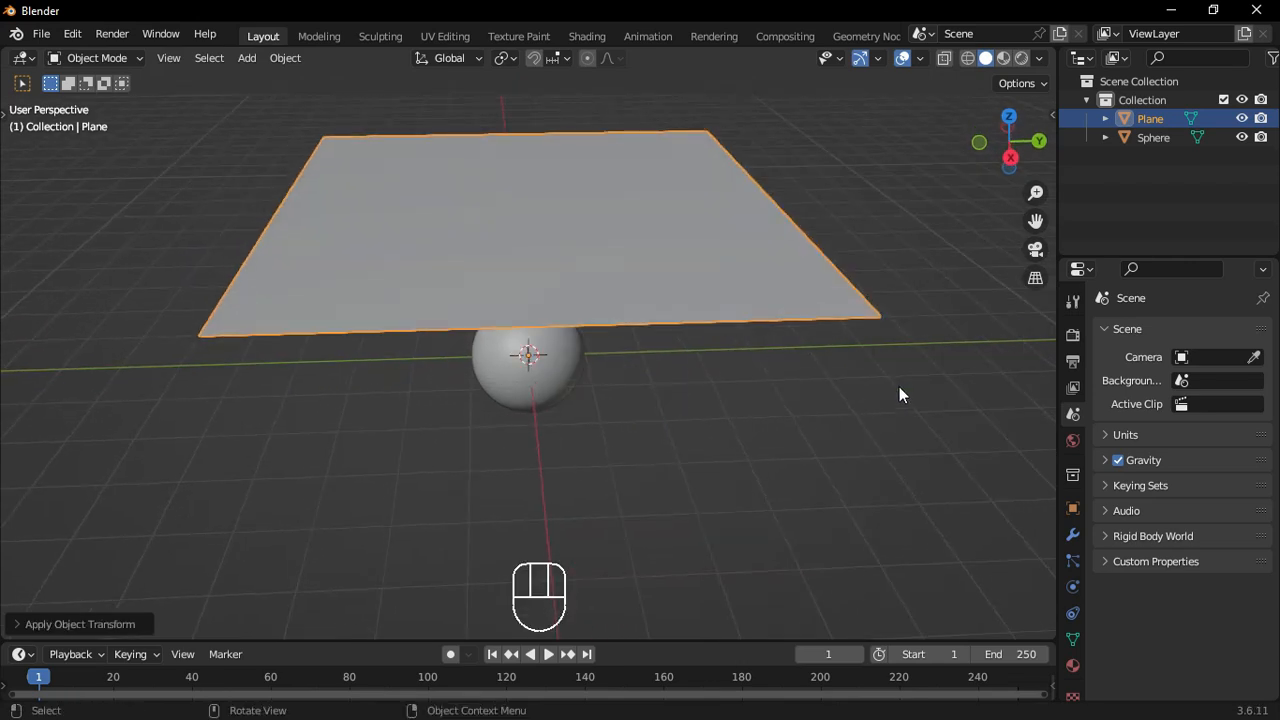
Subdivide the plane's mesh in Edit Mode with Number of Cuts set to 40.
click(1180, 332)
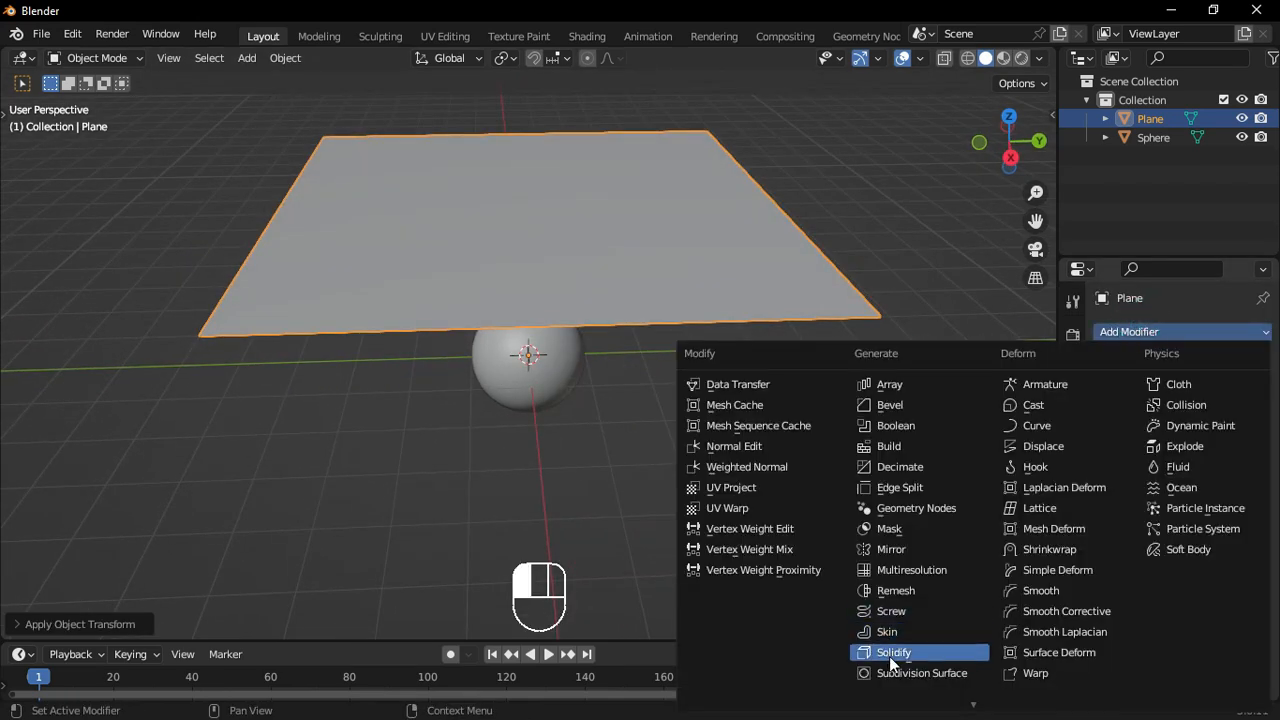
key(Tab)
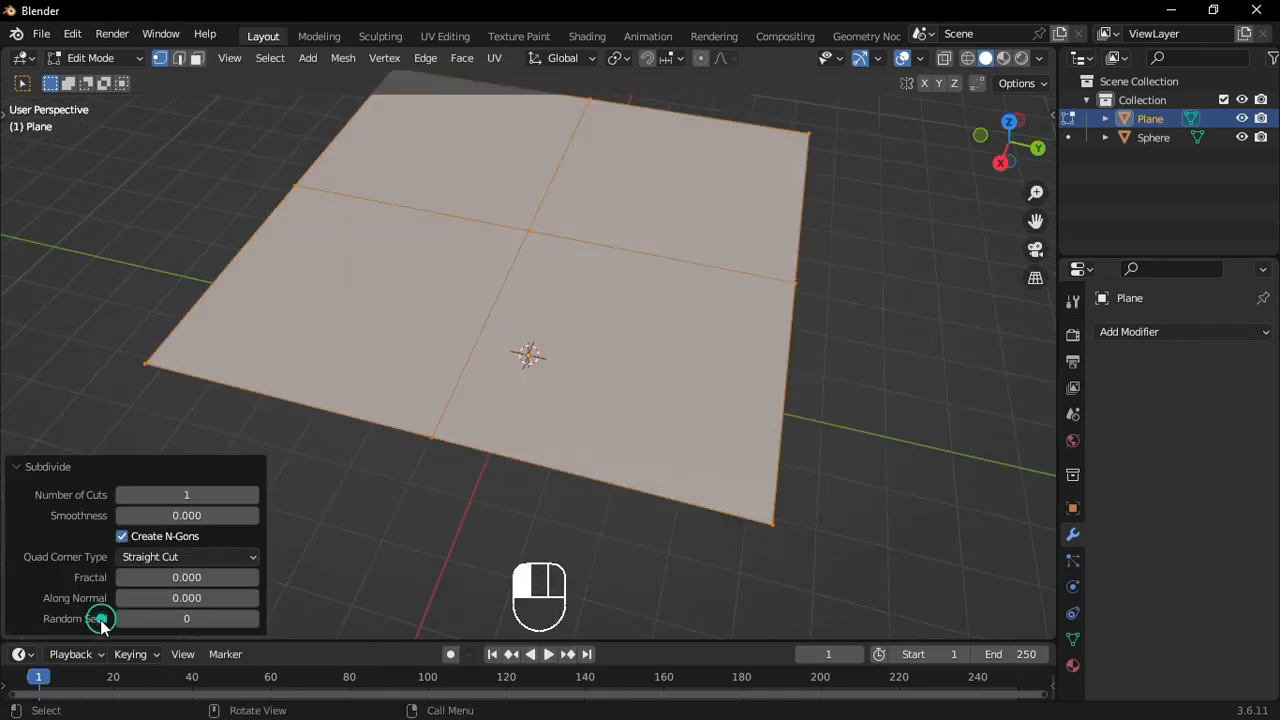
drag(186, 496, 290, 496)
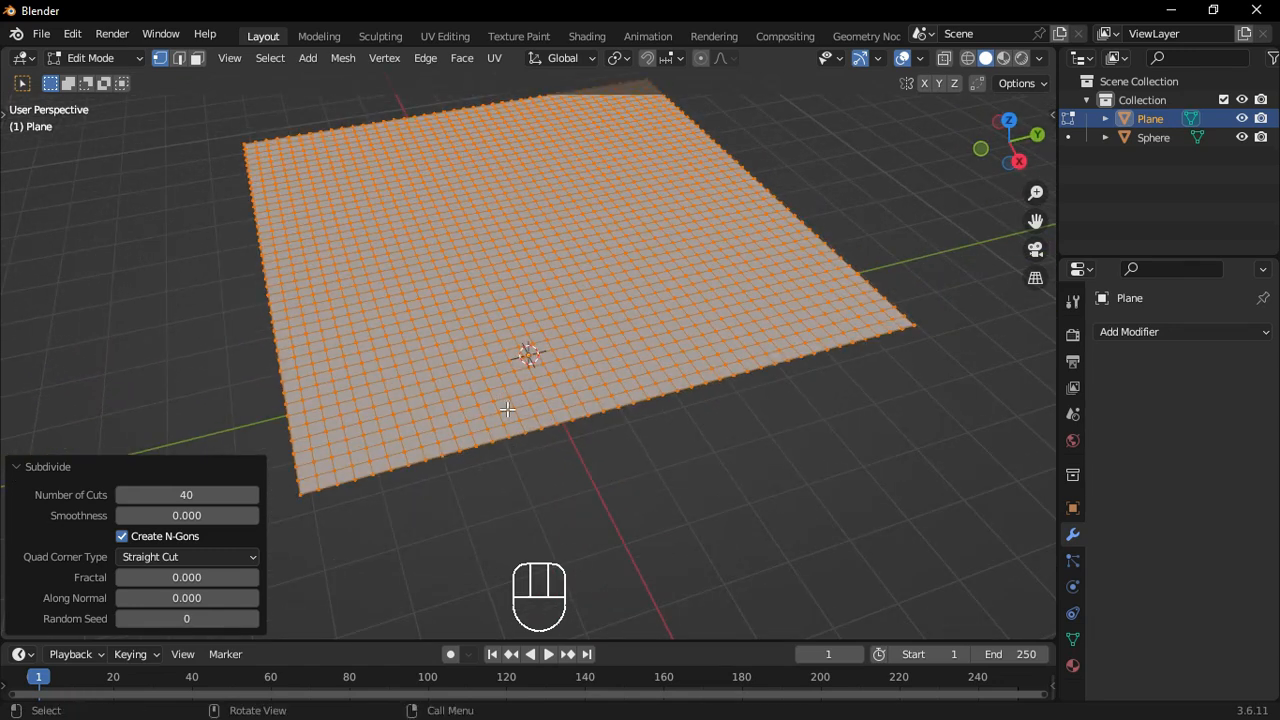
key(Tab)
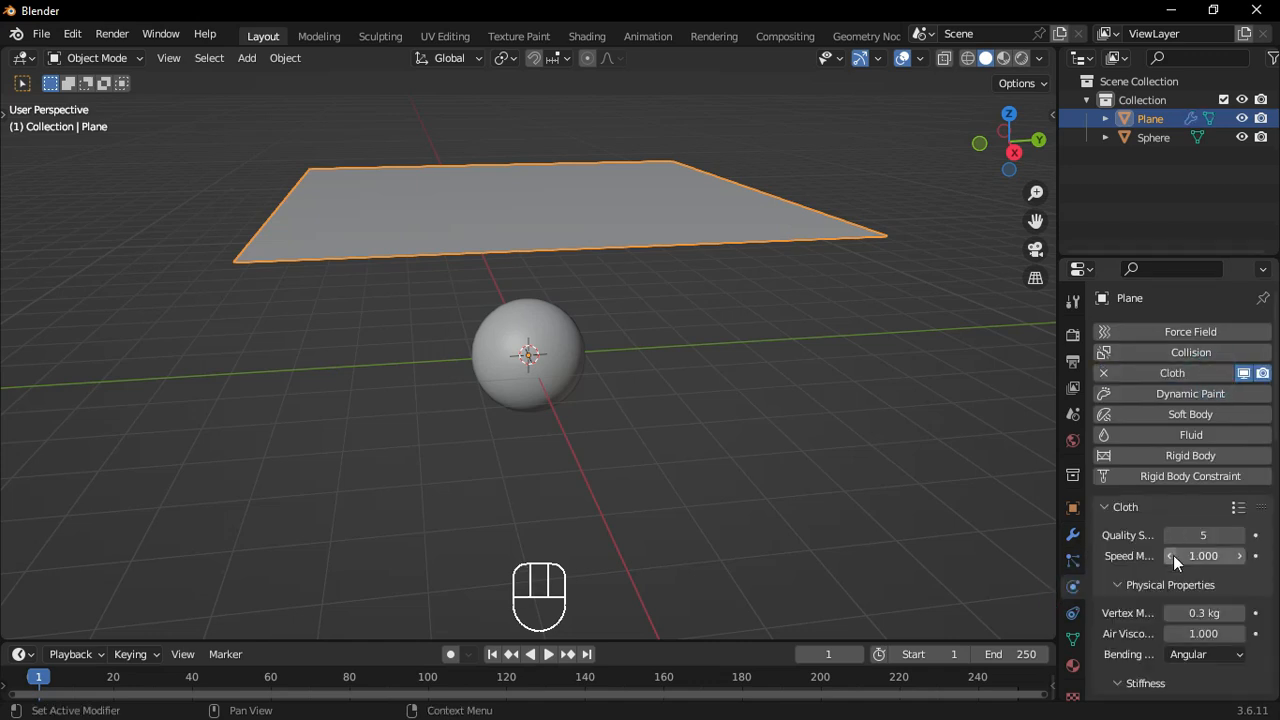
Give the plane Cloth physics and make the sphere a Collision object.
scroll(down, 3)
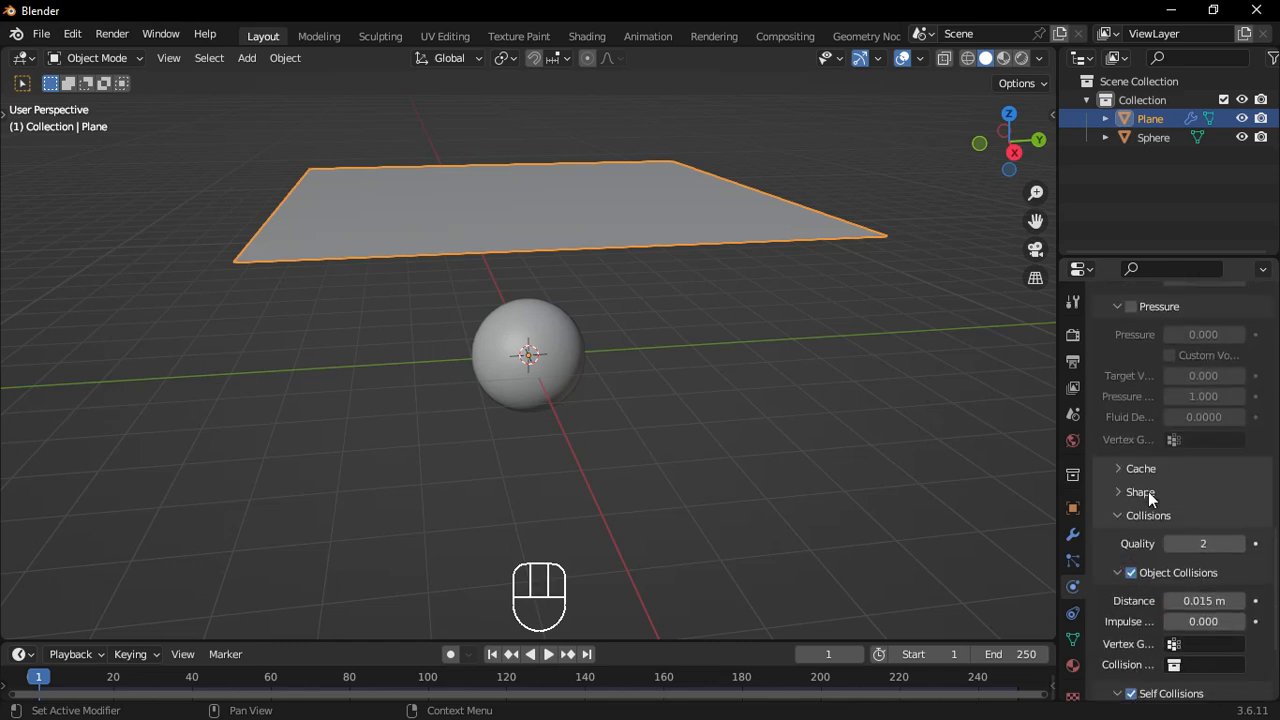
click(1152, 136)
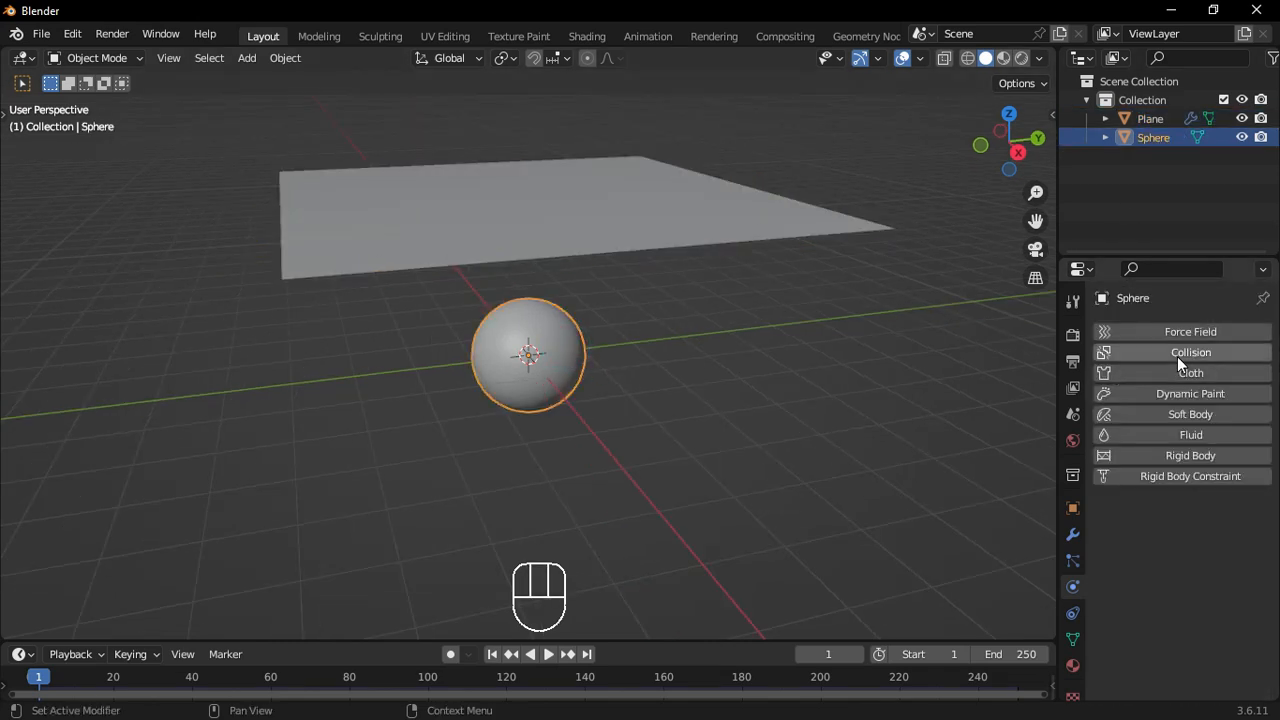
click(1190, 352)
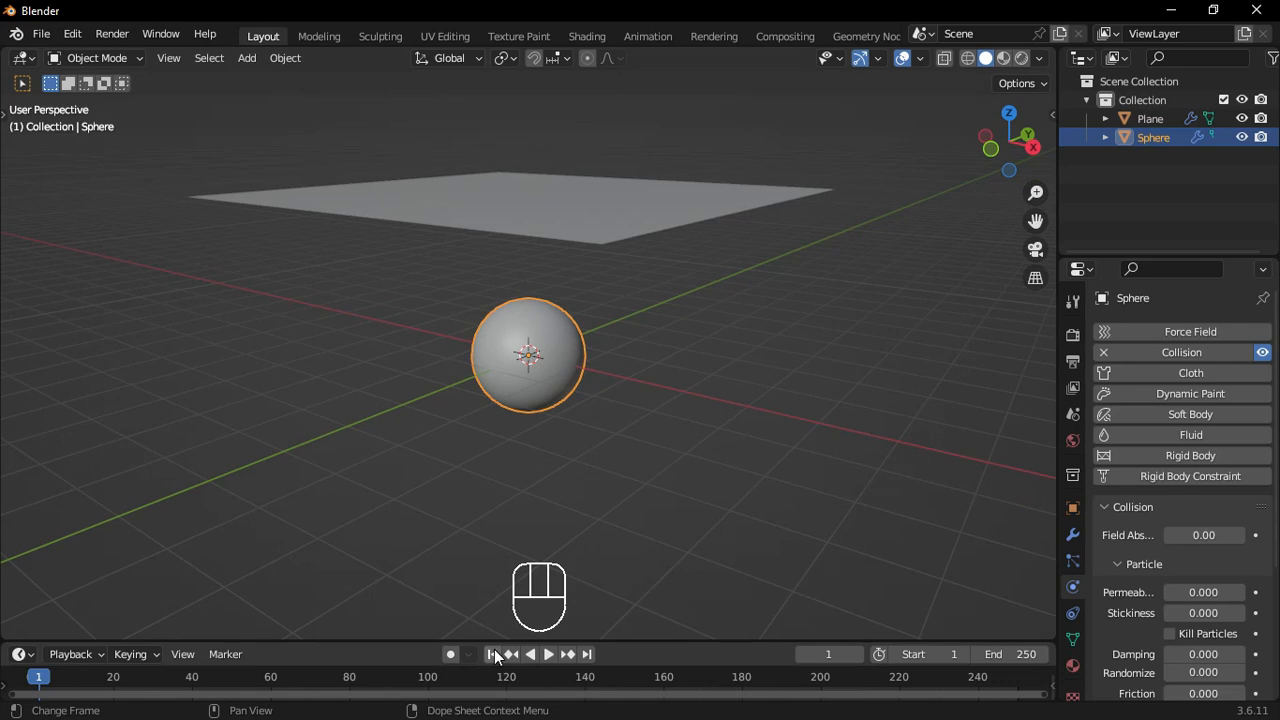
Play the simulation so the cloth drapes over the sphere, then select the draped cloth.
key(space)
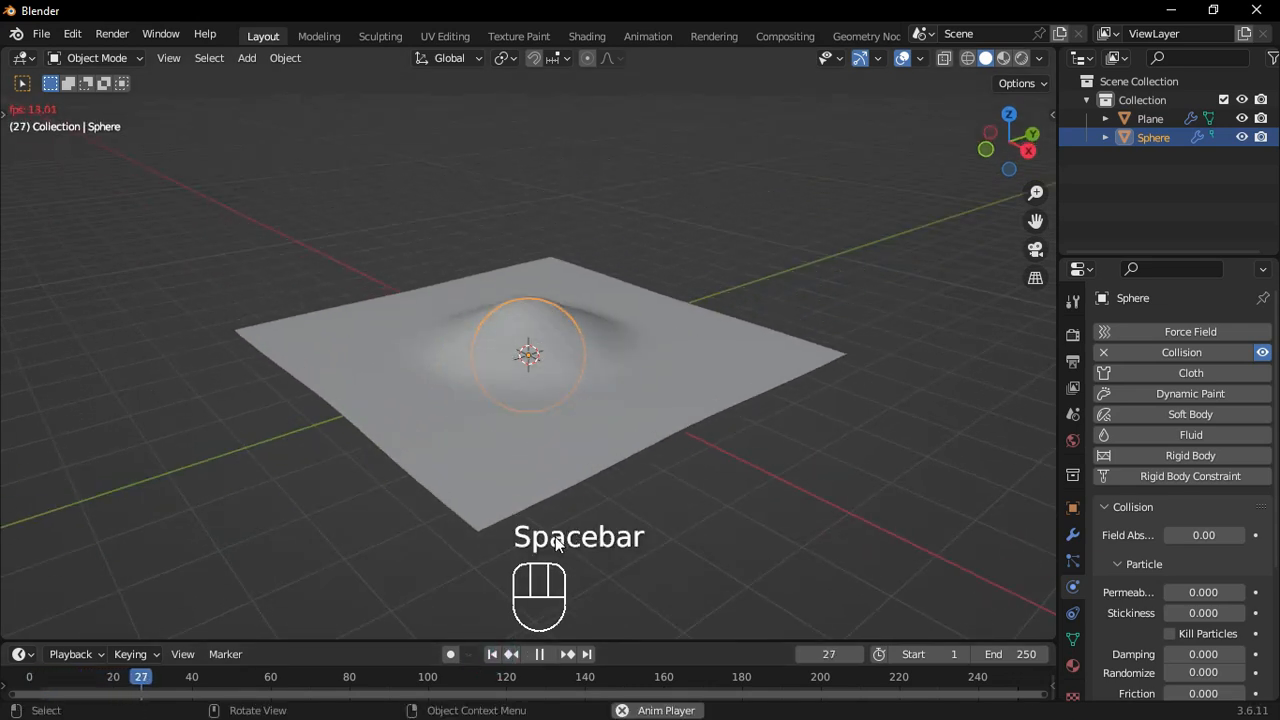
key(space)
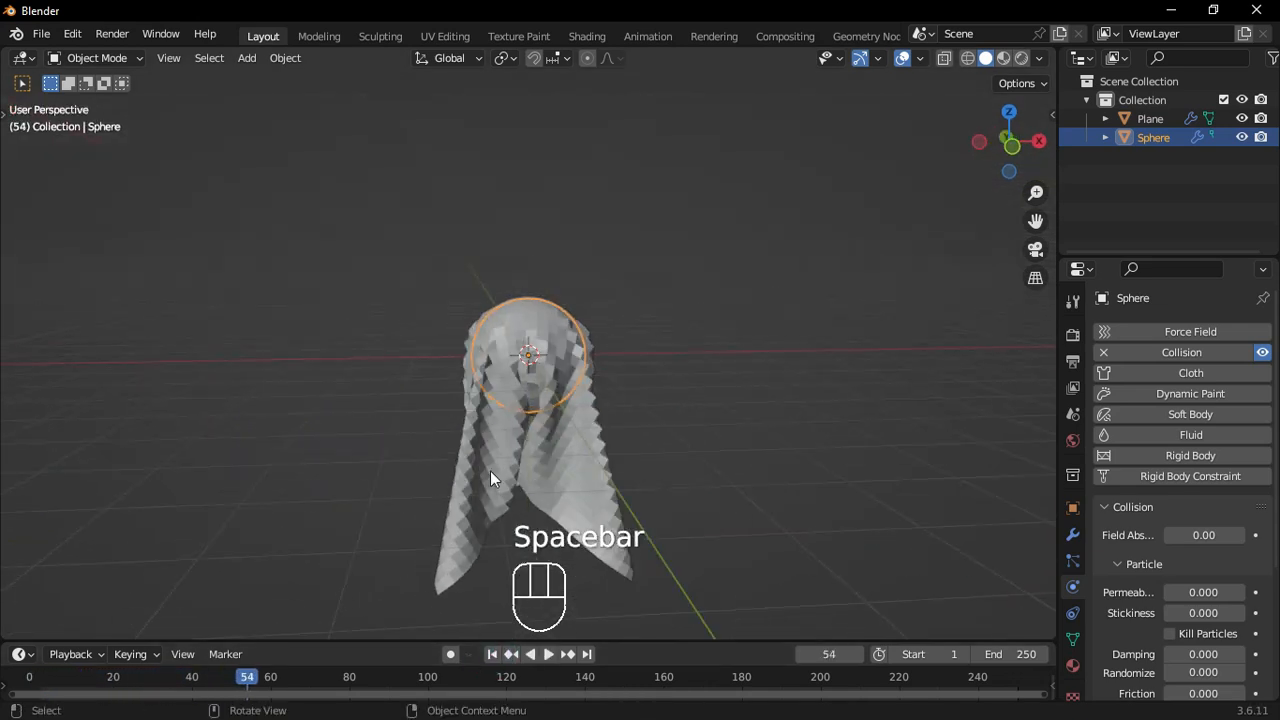
click(1150, 118)
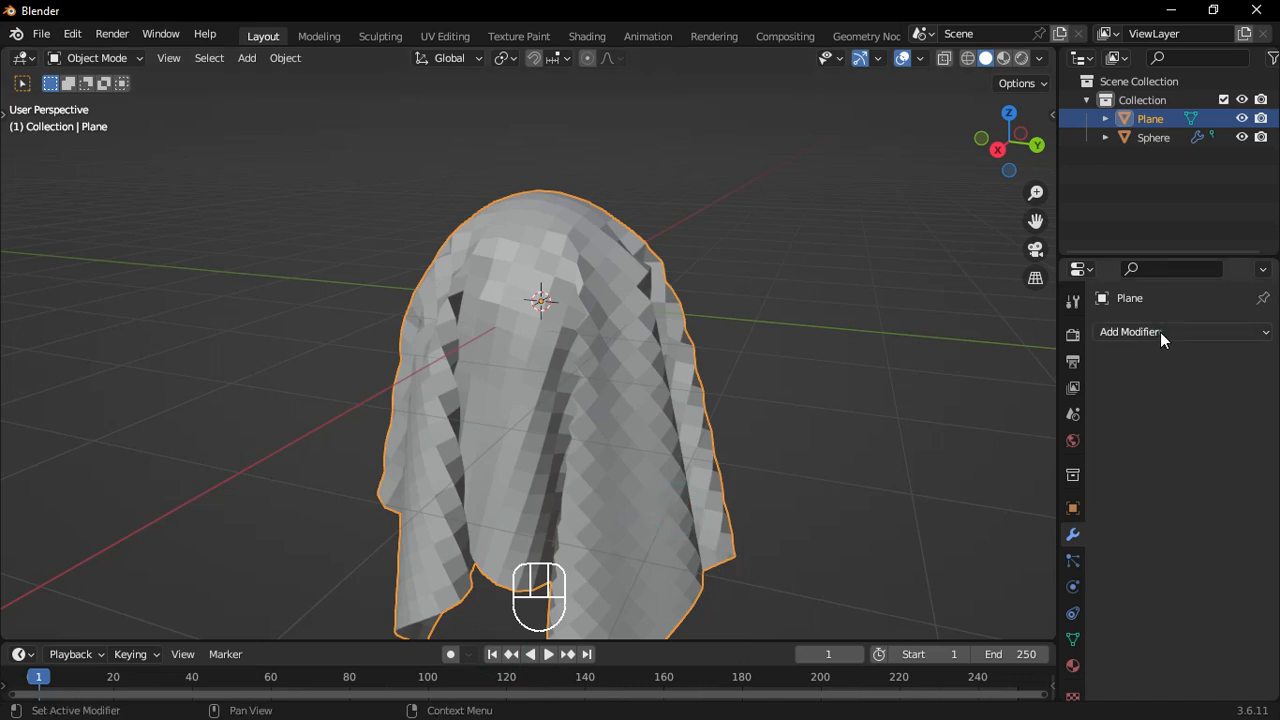
Shade the cloth smooth and add a Subdivision Surface modifier at viewport level 2.
click(1128, 332)
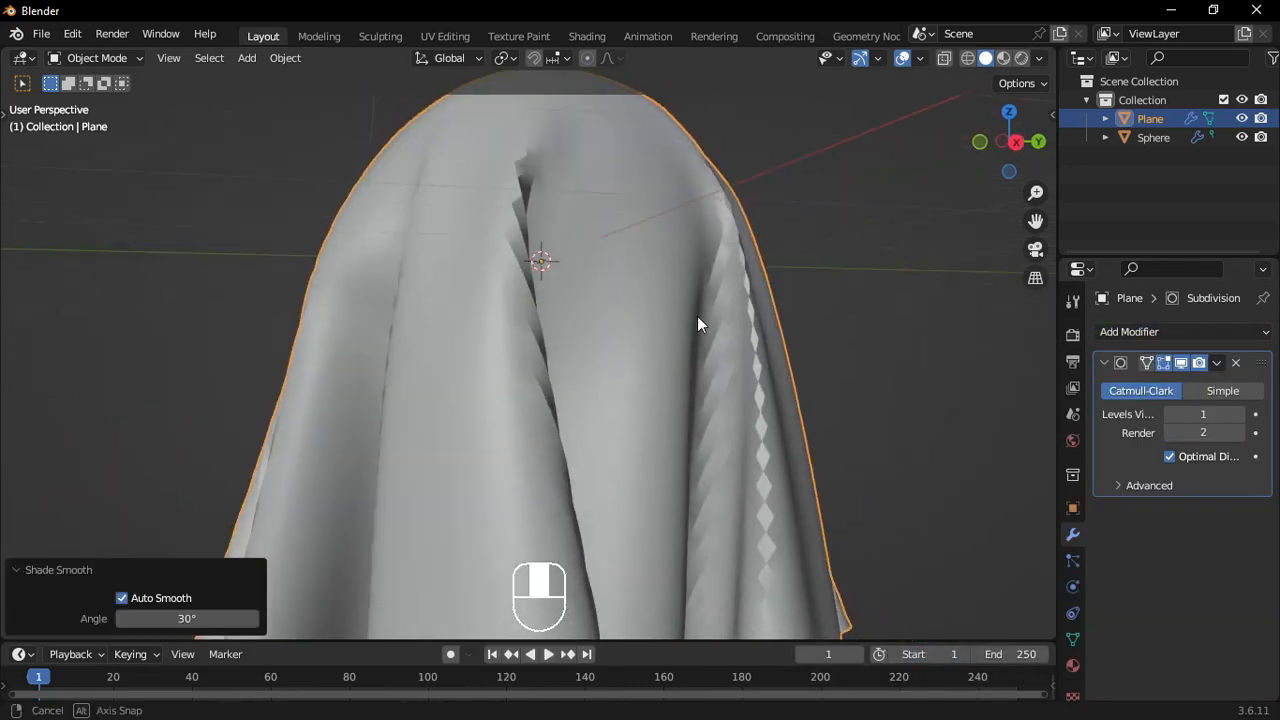
click(1204, 414)
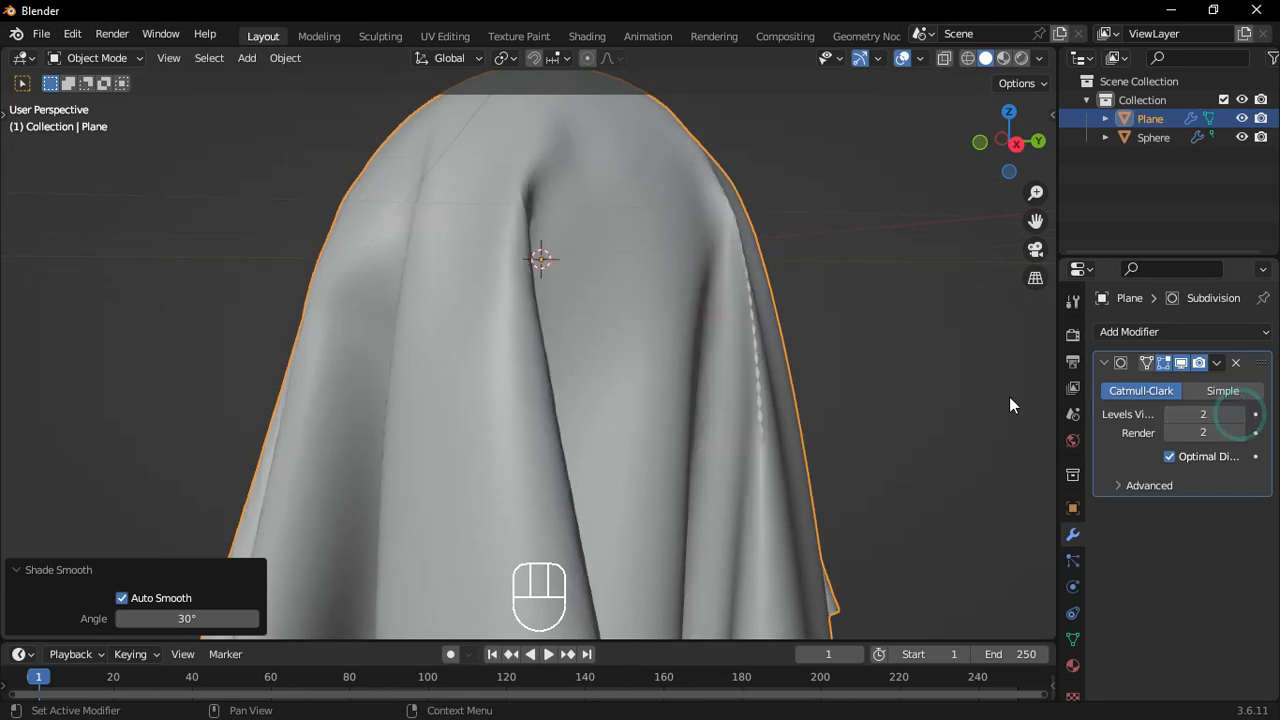
drag(1010, 404, 930, 392)
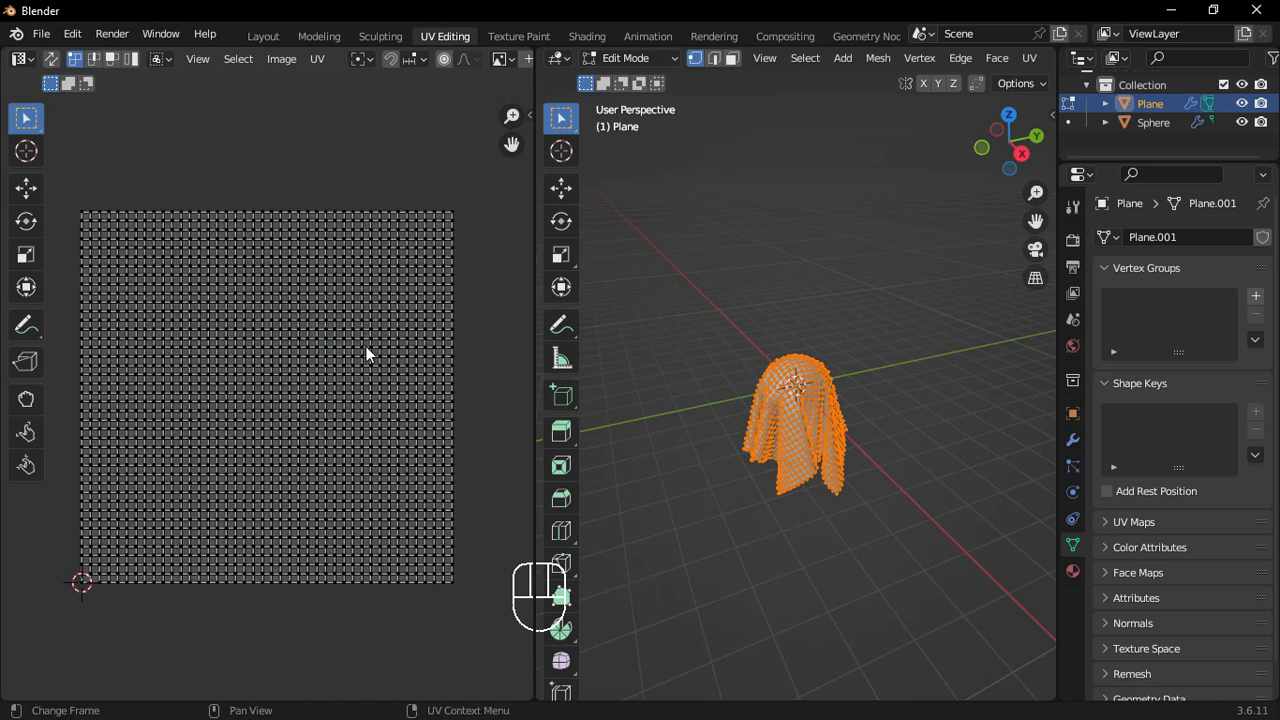
mouse_move(544, 308)
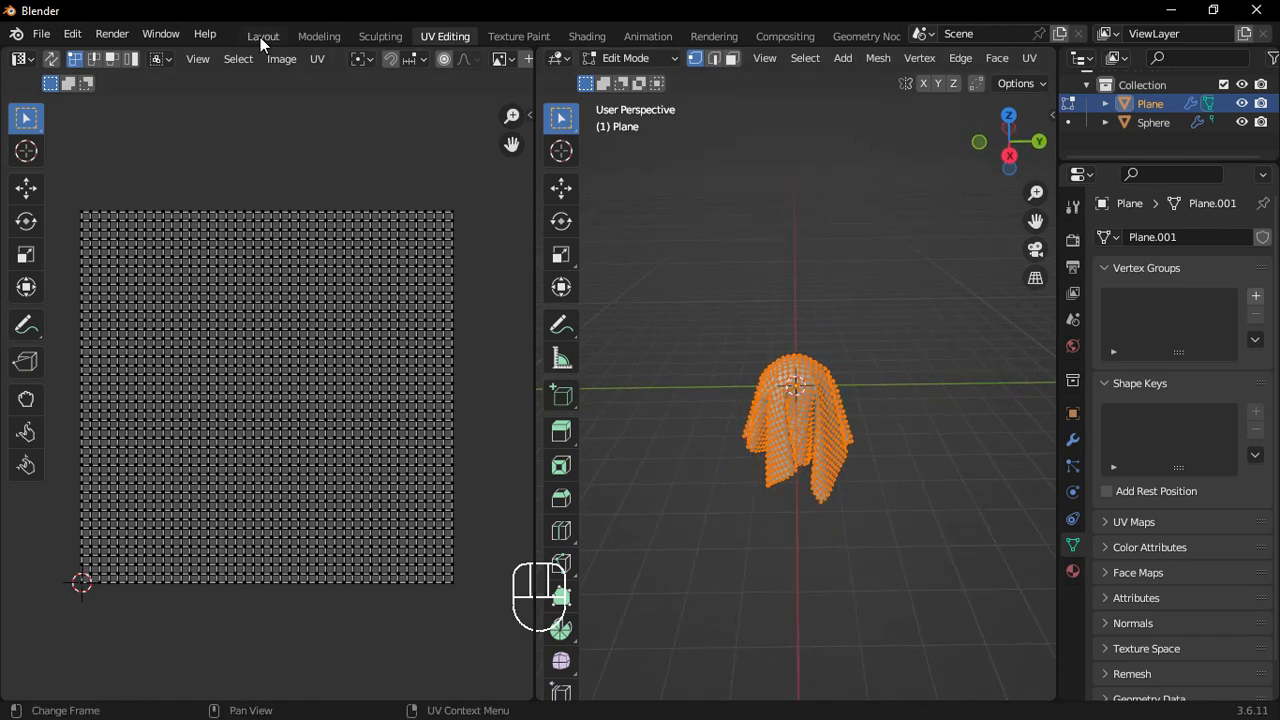
Orbit around the draped cloth beside its flat square UV grid.
drag(800, 450, 710, 456)
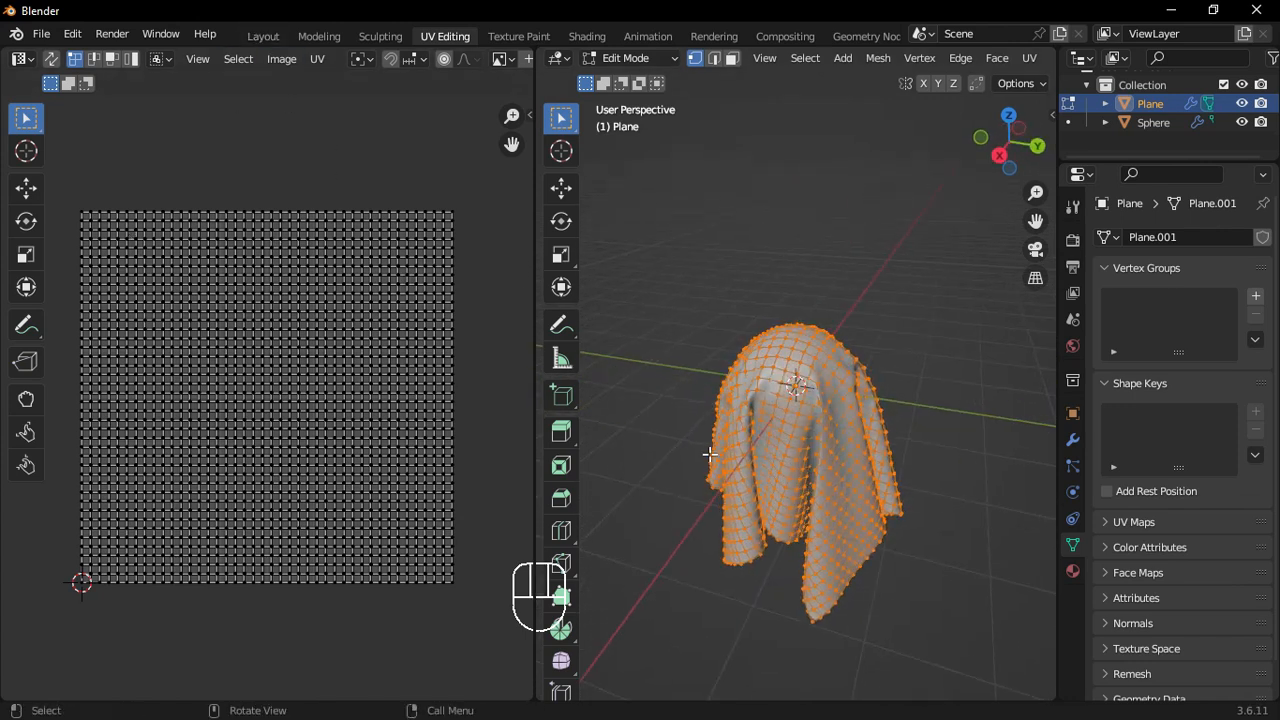
Add a large area light in the Layout workspace, tilted and positioned toward the cloth.
click(264, 36)
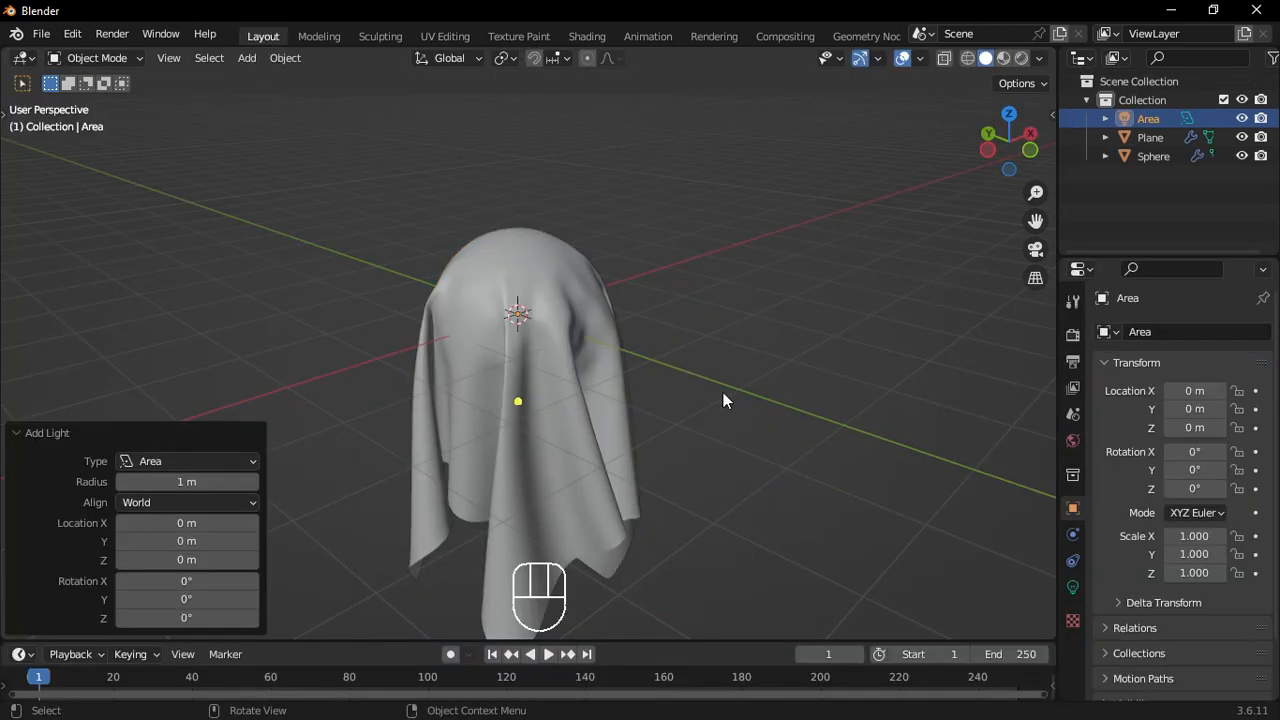
key(s)
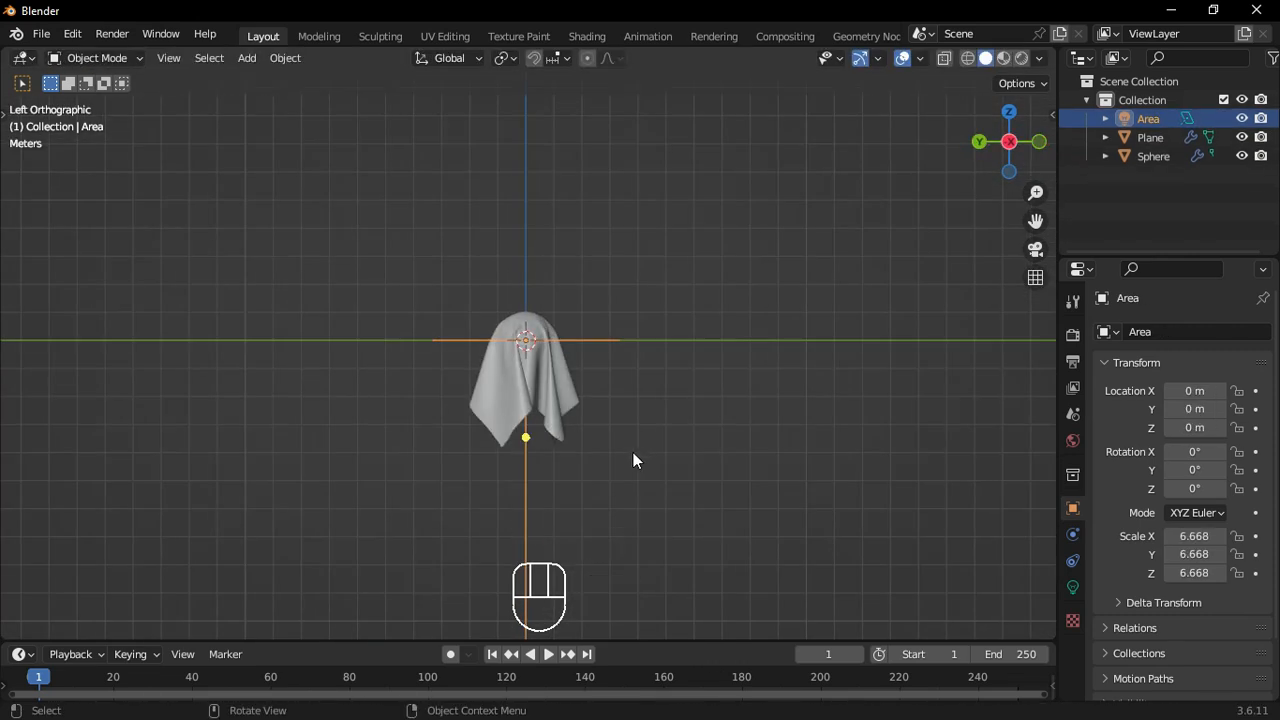
key(g)
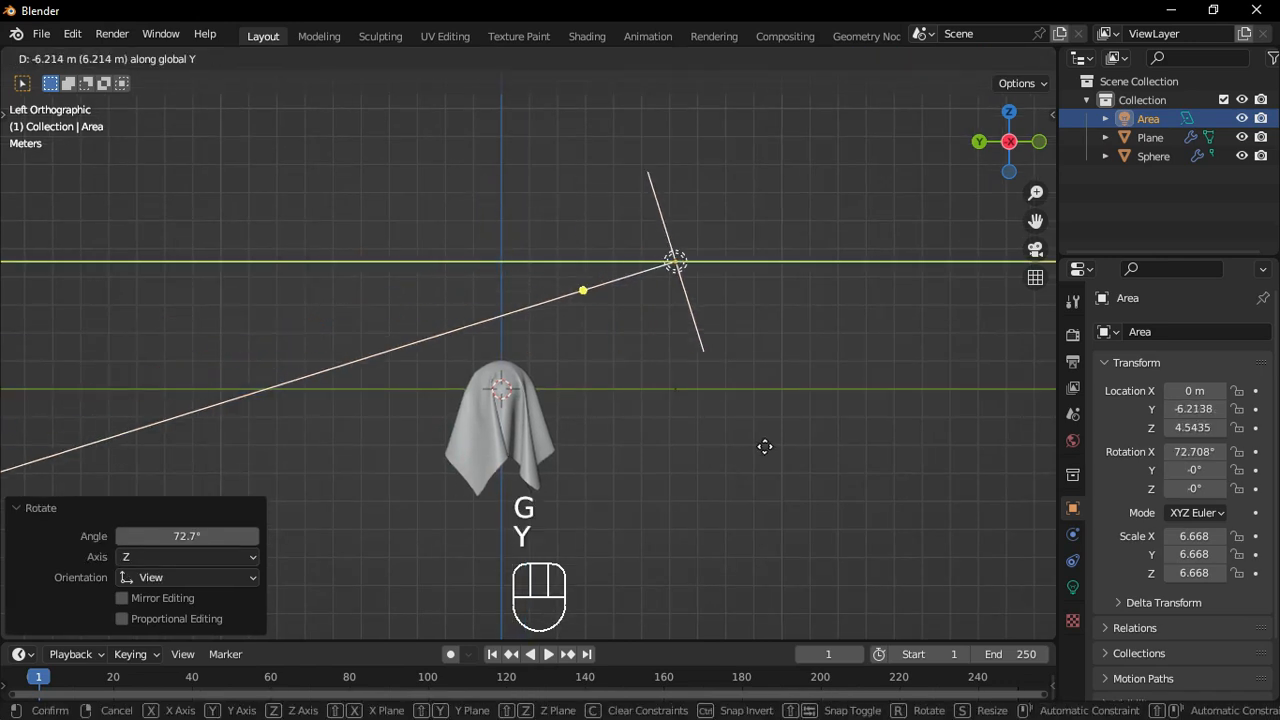
Duplicate the light to the opposite side and lower it, one light at 2500 W.
key(shift+d)
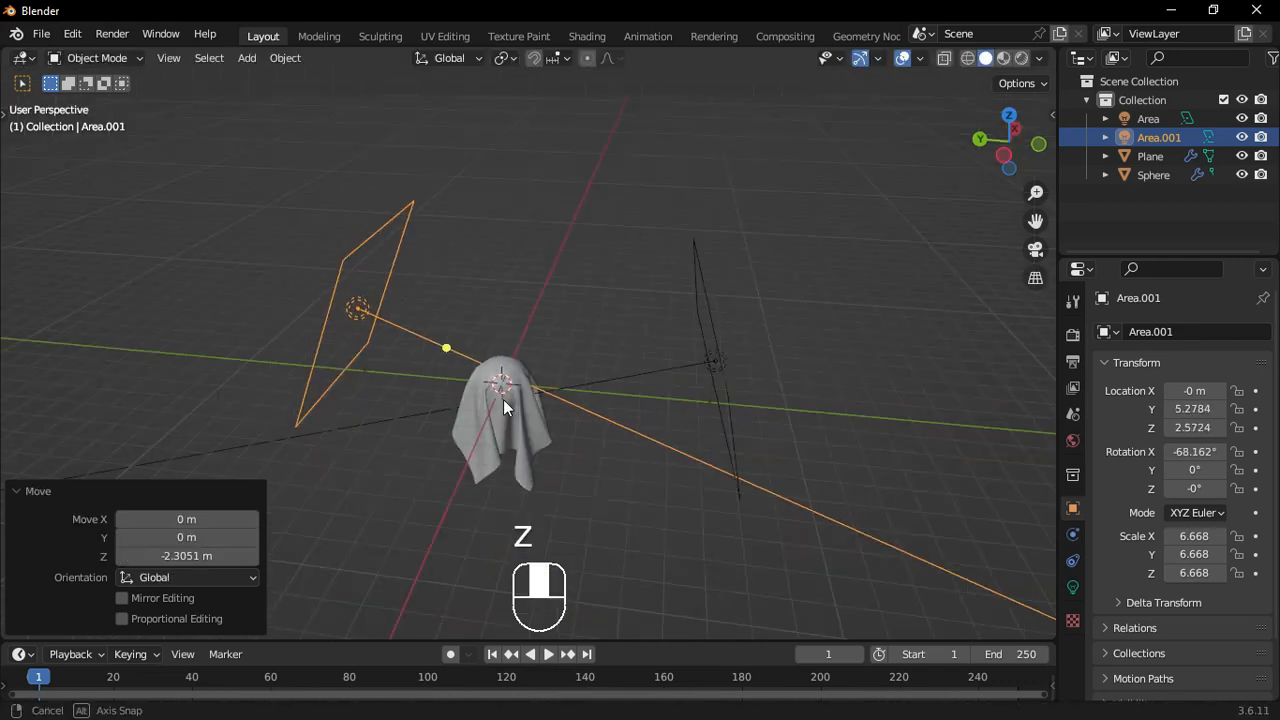
key(shift+d)
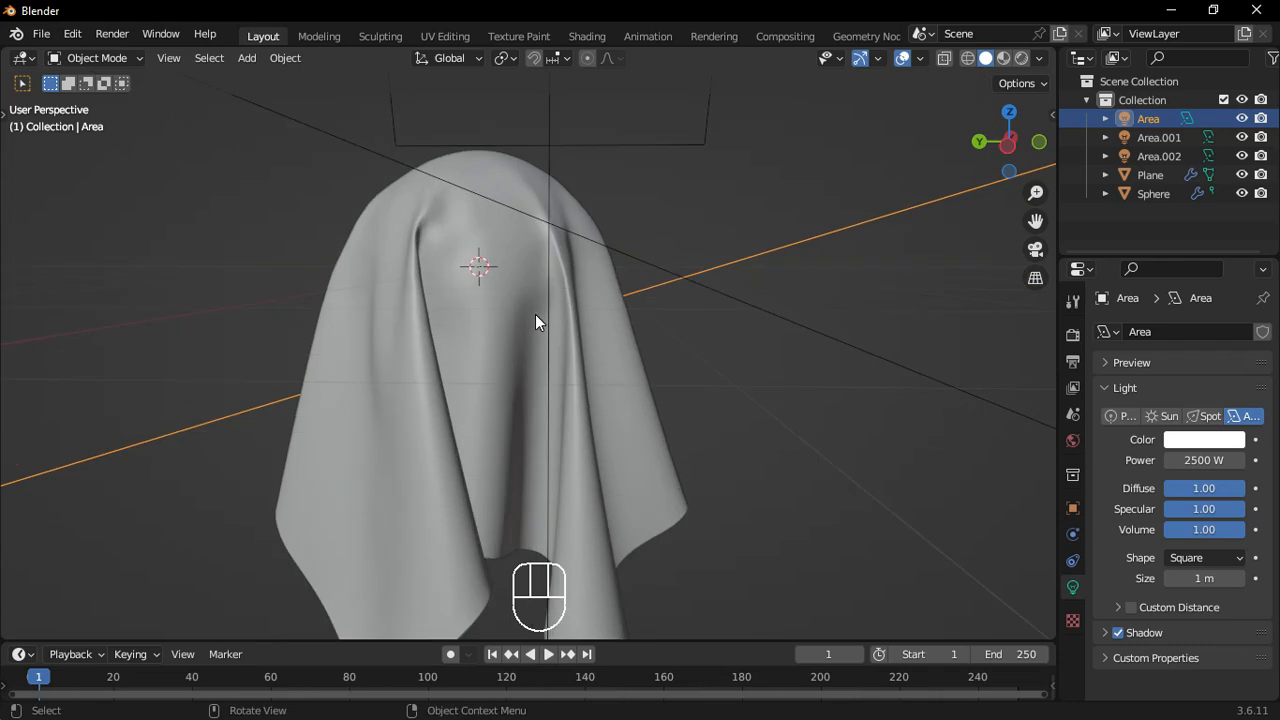
Add a camera and align it to the current view framing the draped cloth.
key(shift+a)
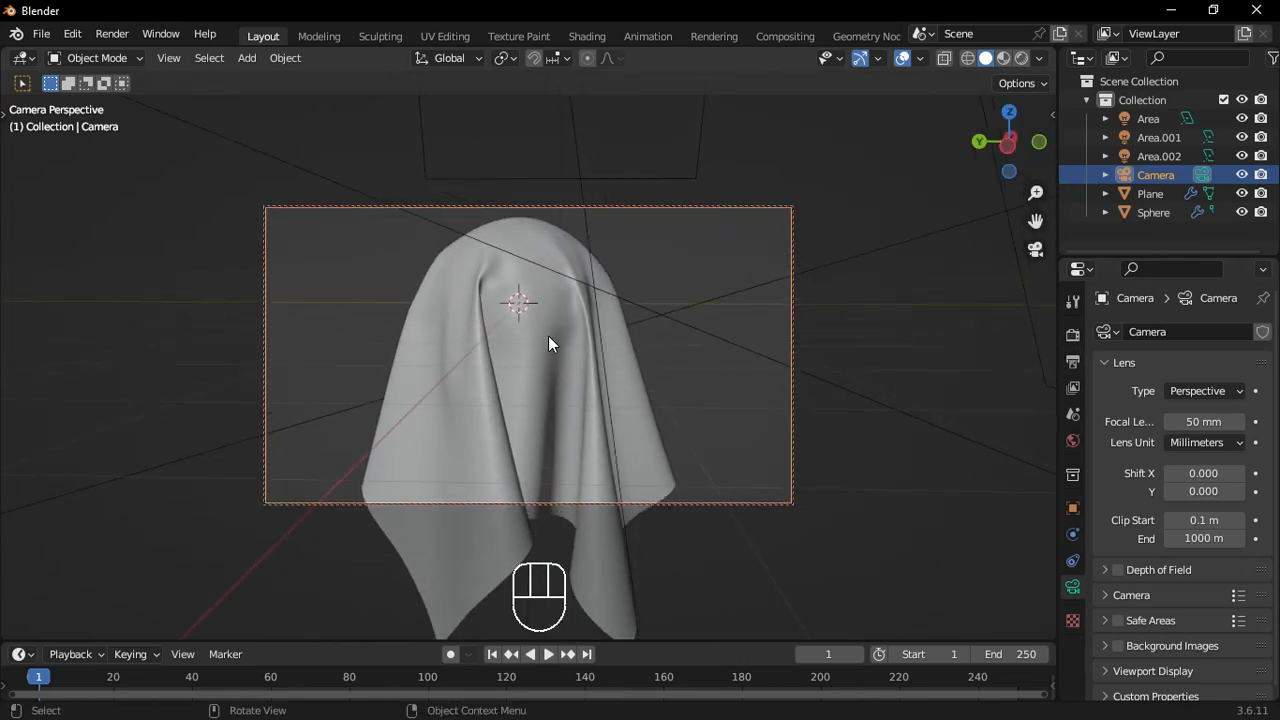
drag(548, 344, 856, 240)
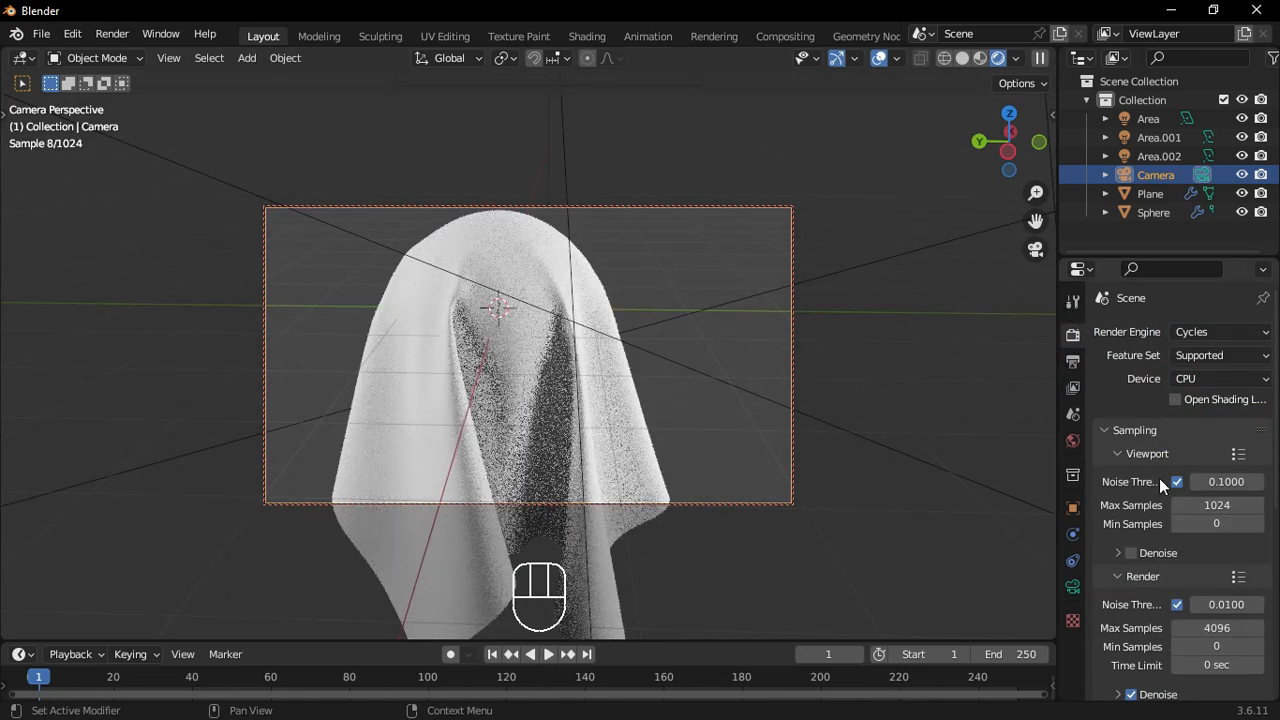
Set the render engine to Cycles and show the viewport in Rendered shading.
double_click(1216, 504)
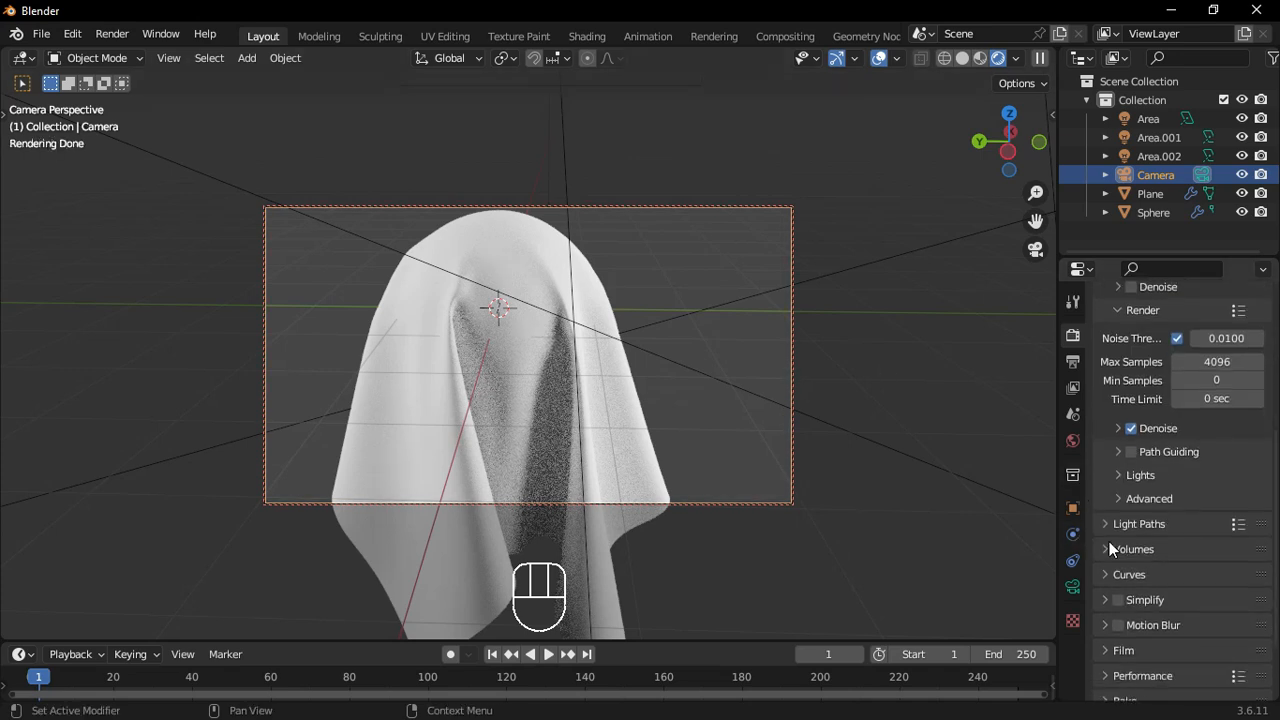
Set the world color to an Environment Texture using the race-track .exr HDRI.
click(1072, 440)
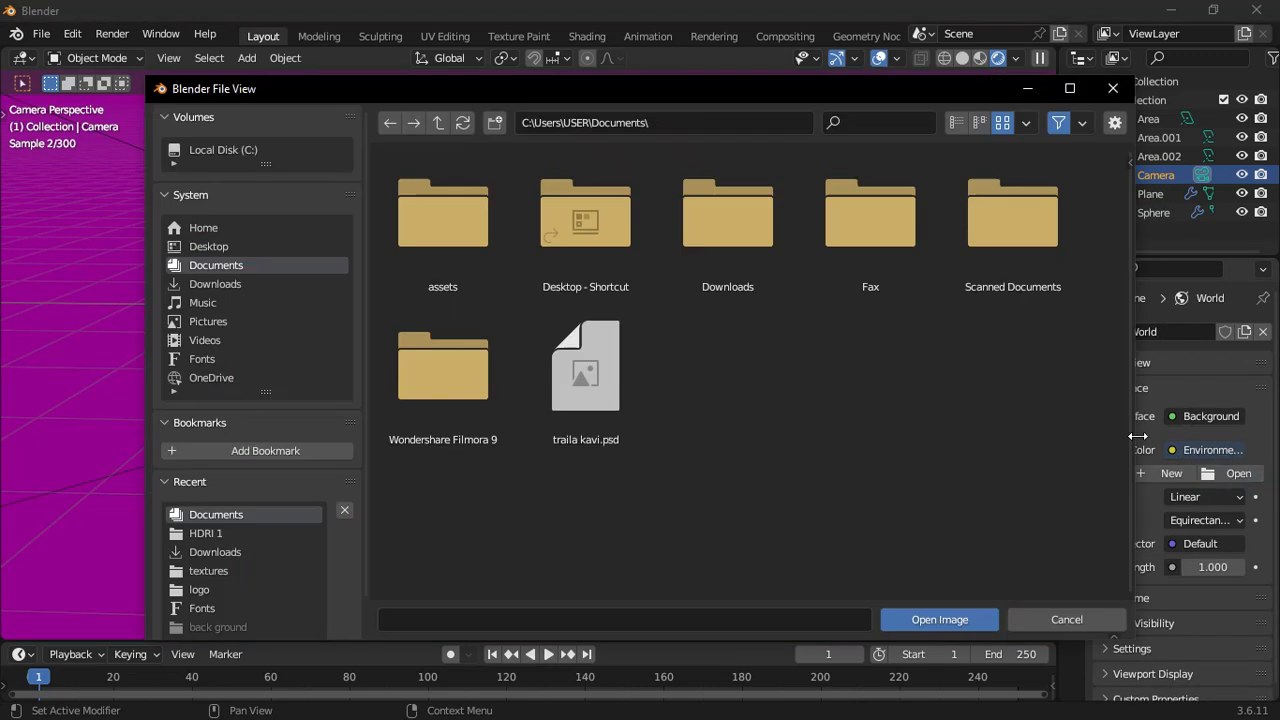
double_click(204, 532)
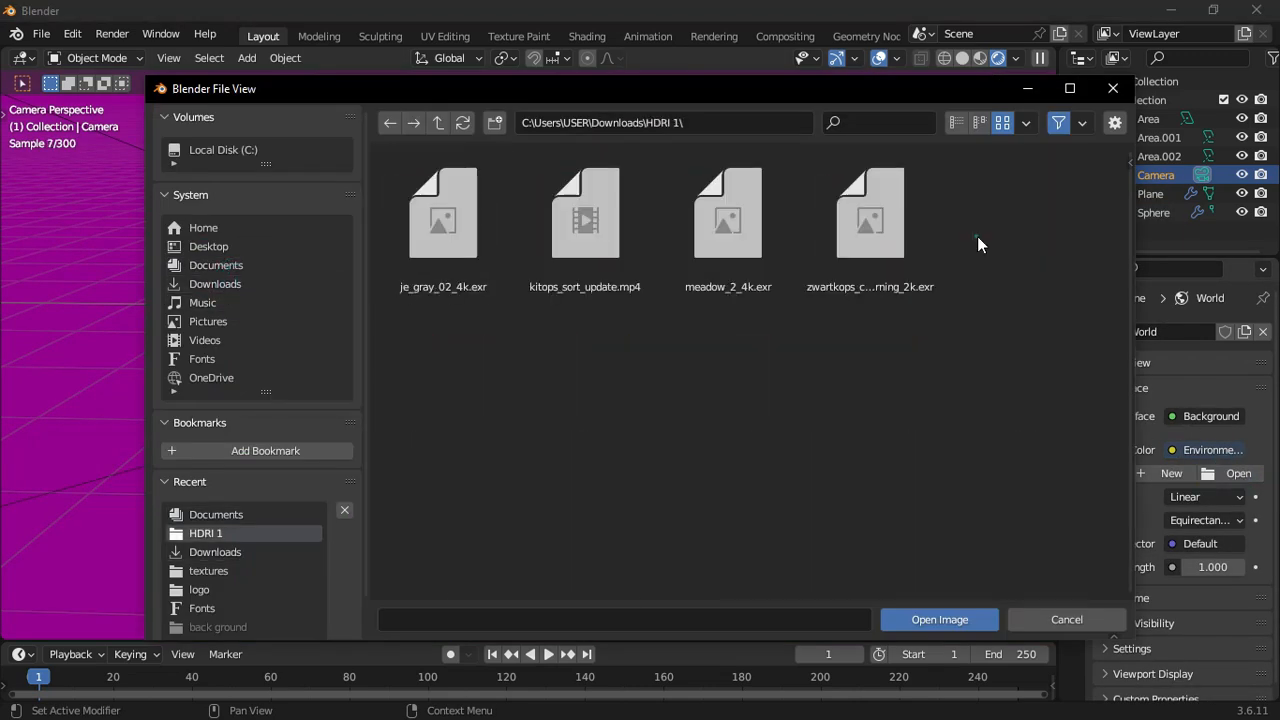
click(728, 212)
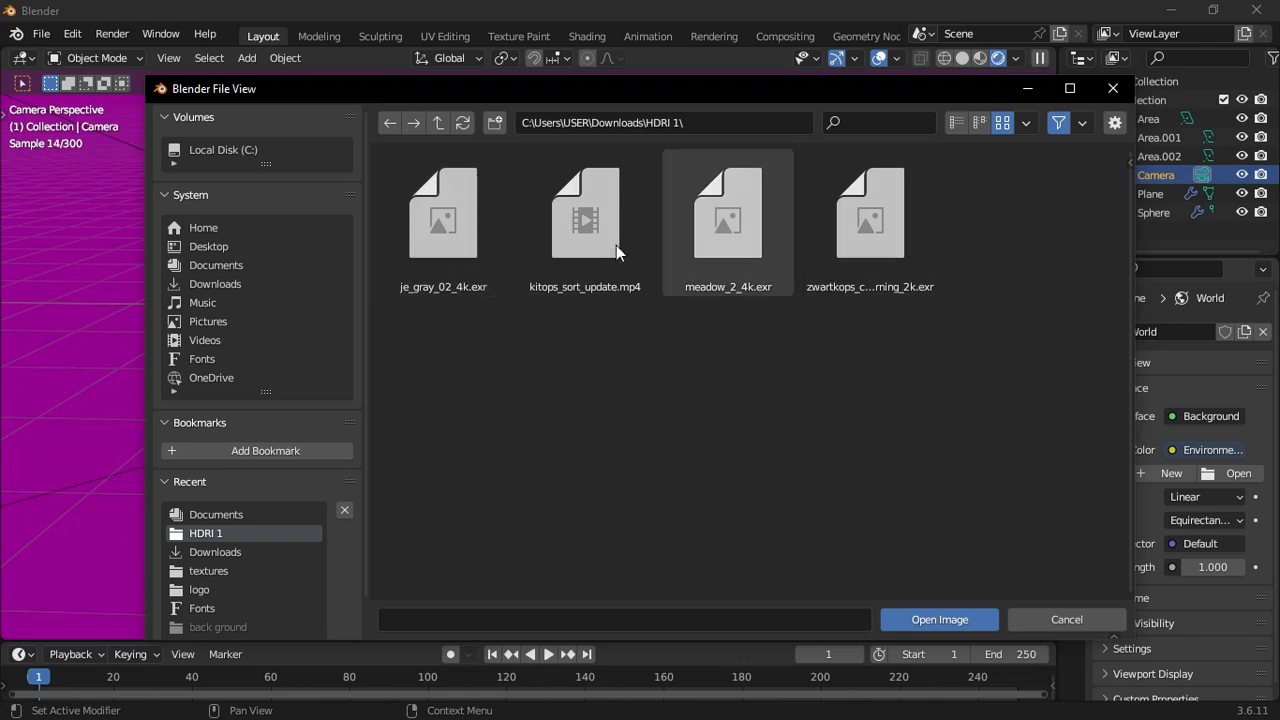
click(938, 620)
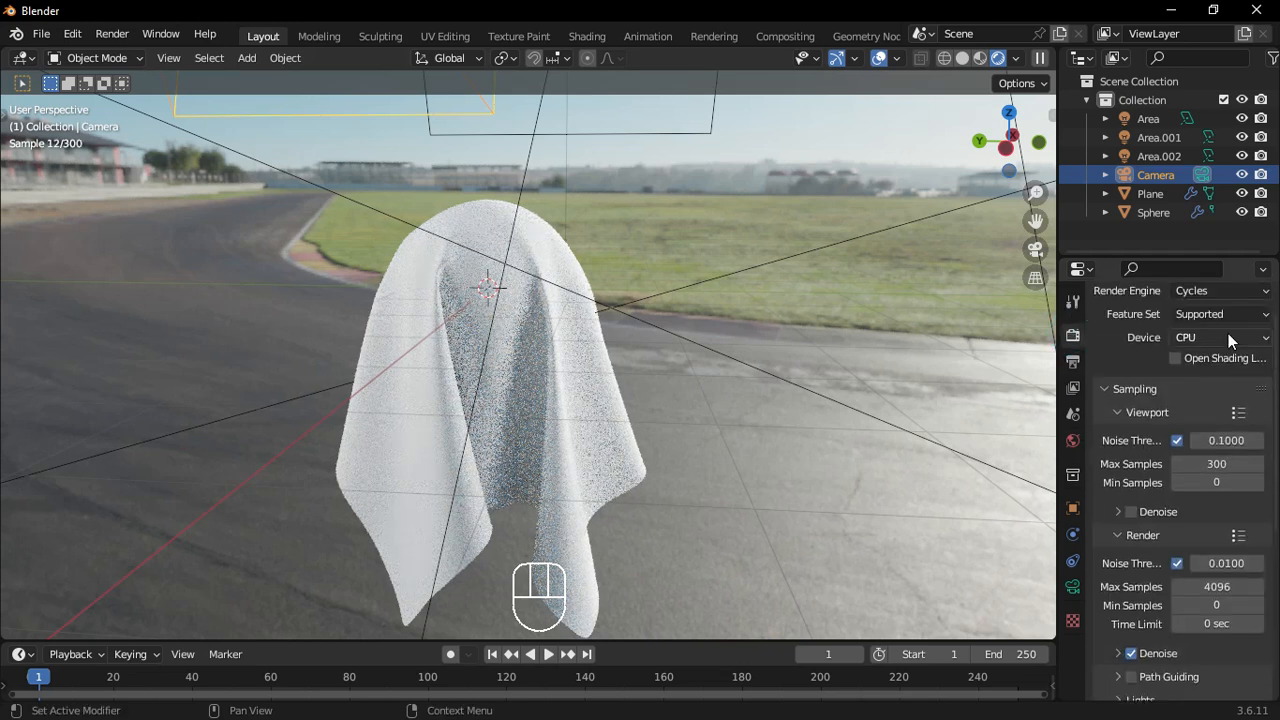
Enable Transparent under Film so the cloth renders over a see-through backdrop.
scroll(down, 3)
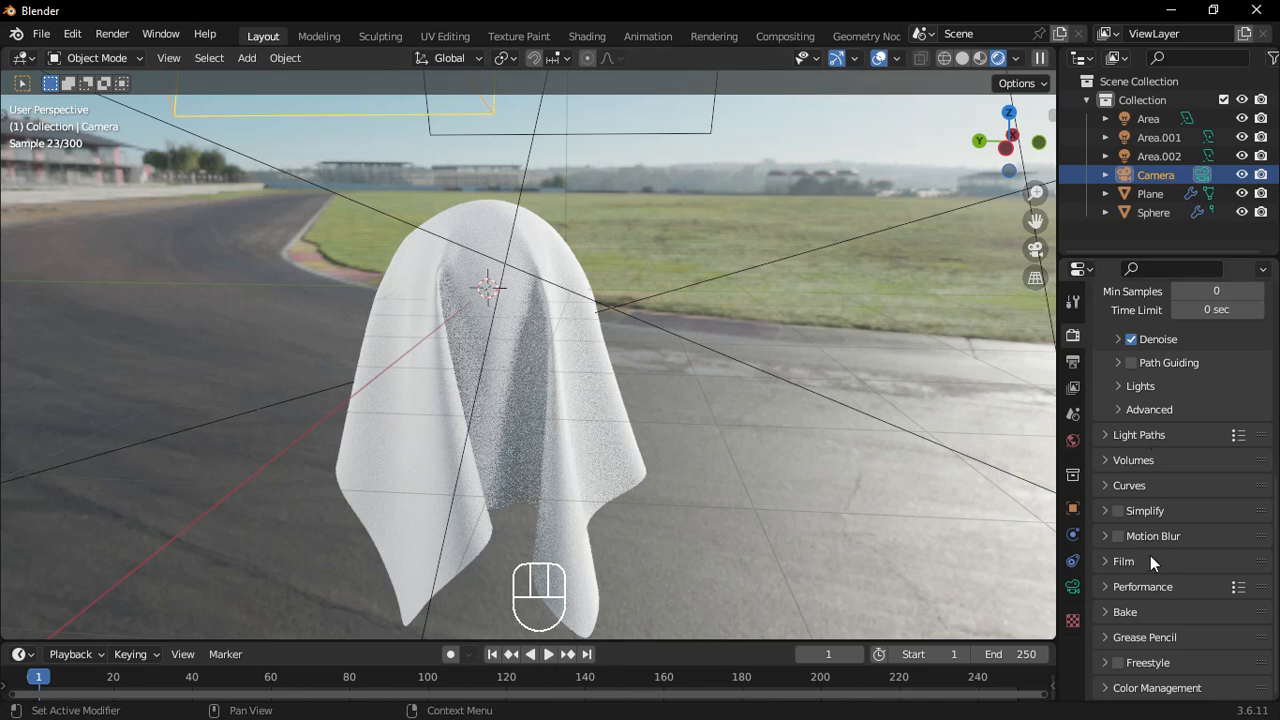
mouse_move(1130, 568)
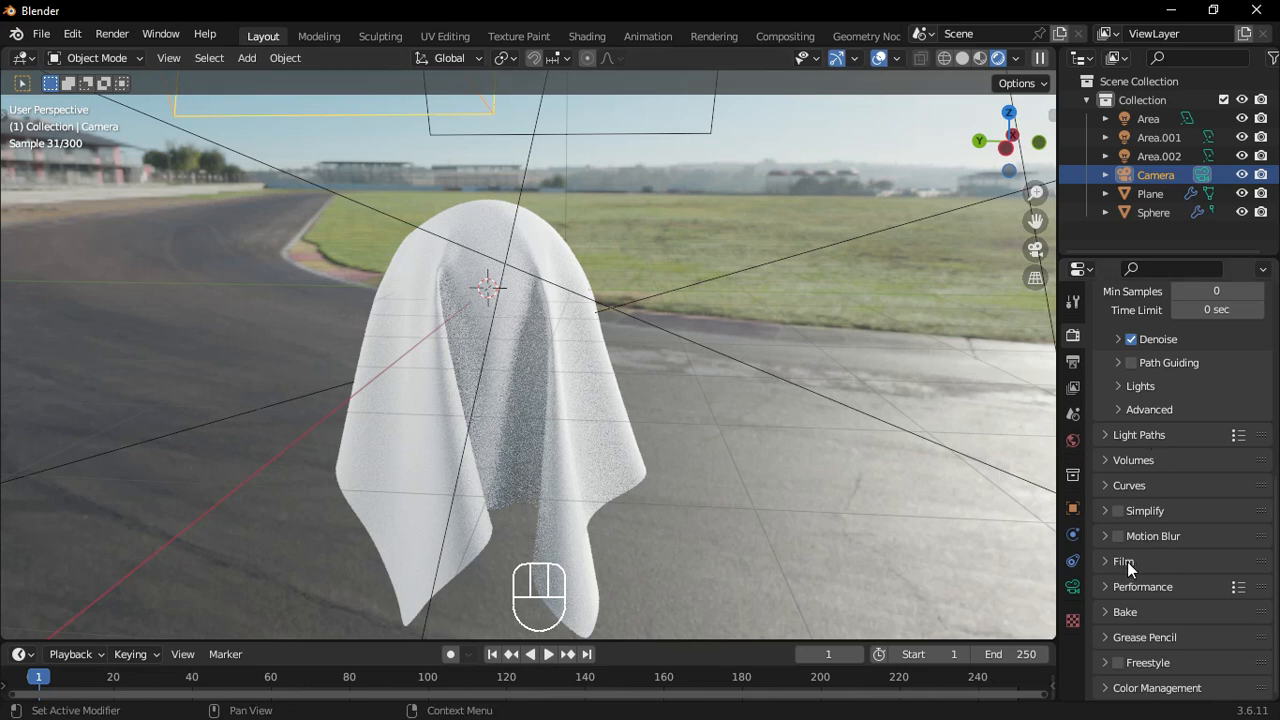
click(1124, 560)
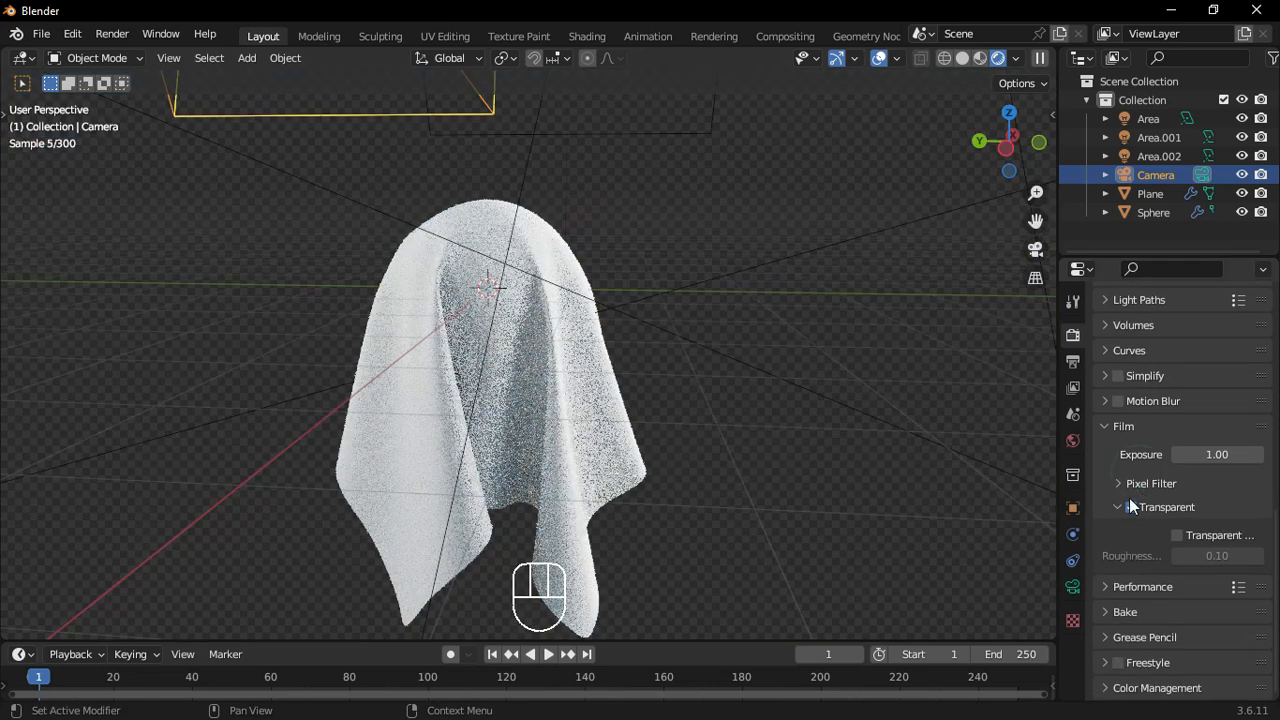
scroll(up, 3)
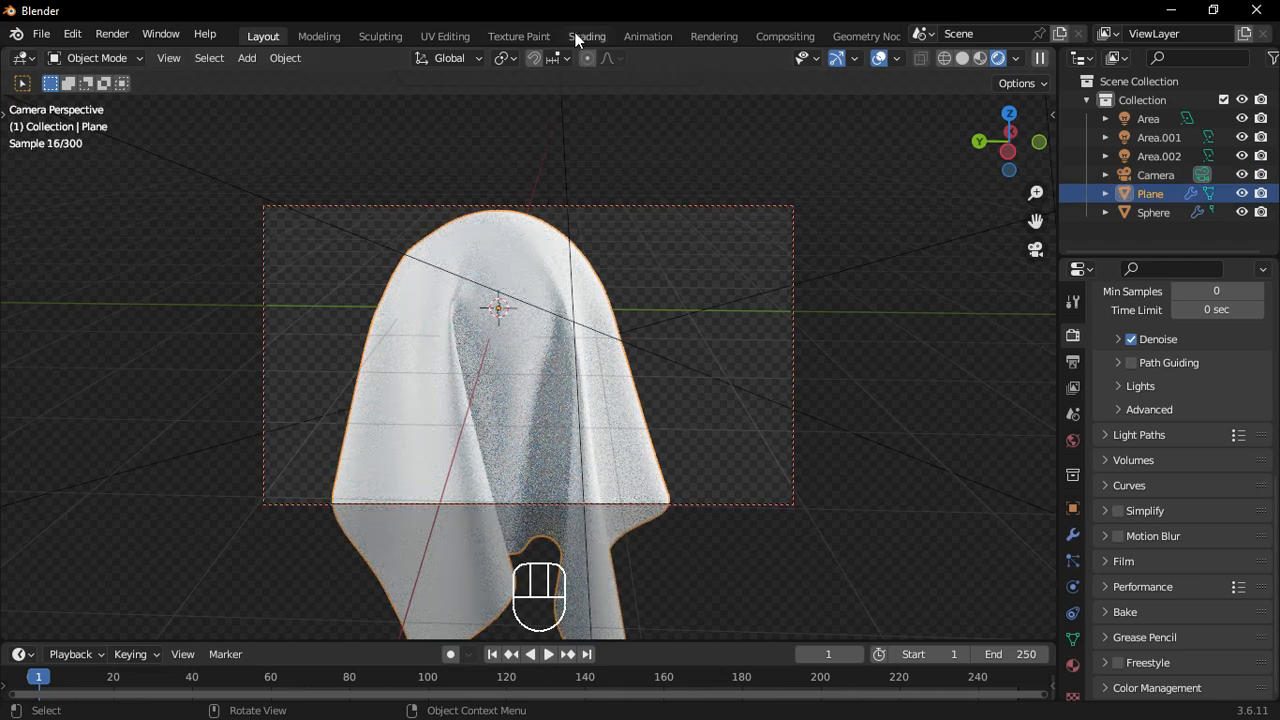
mouse_move(588, 36)
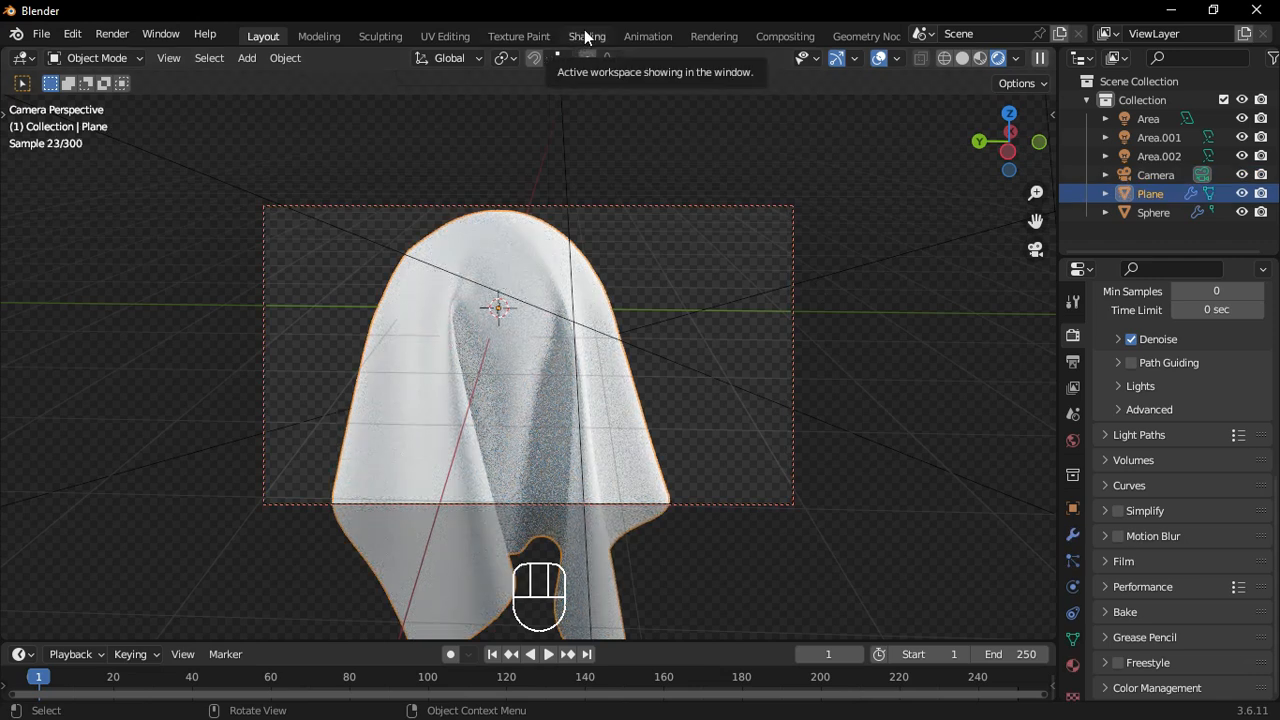
Switch to the Shading workspace to edit the cloth plane's material nodes.
click(586, 36)
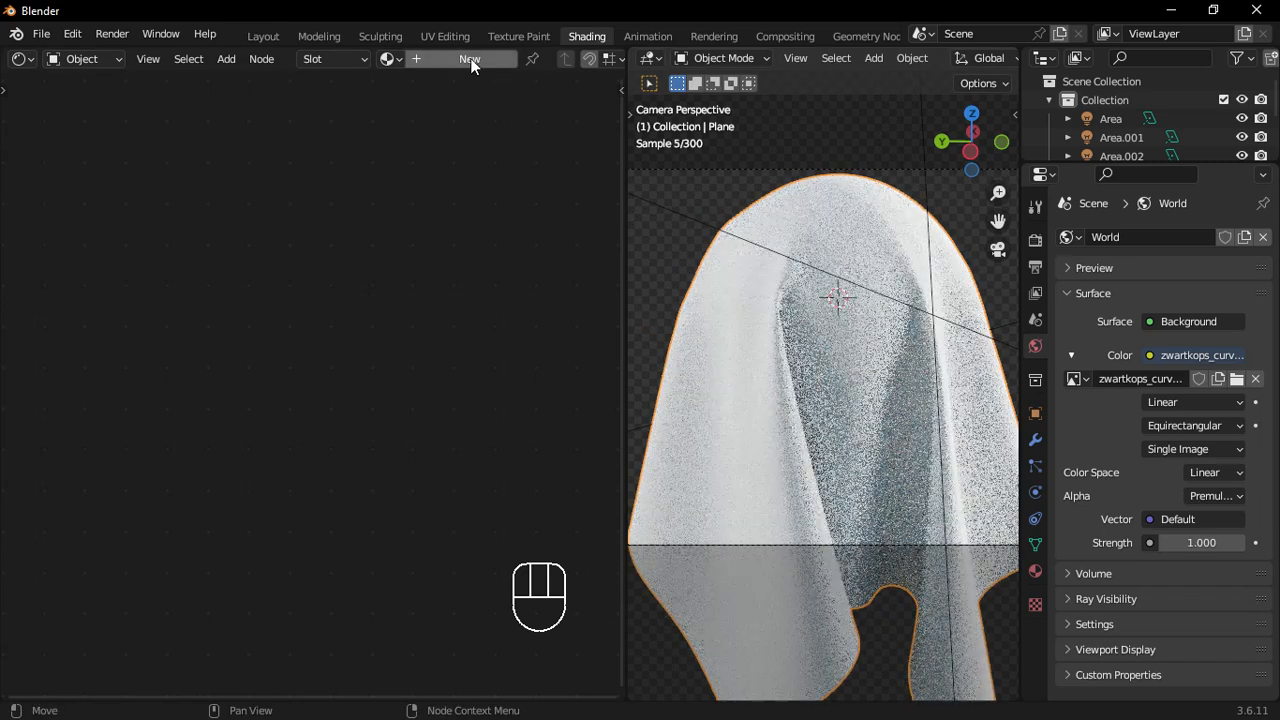
Create a new material for the cloth and add a Wave Texture node.
click(468, 60)
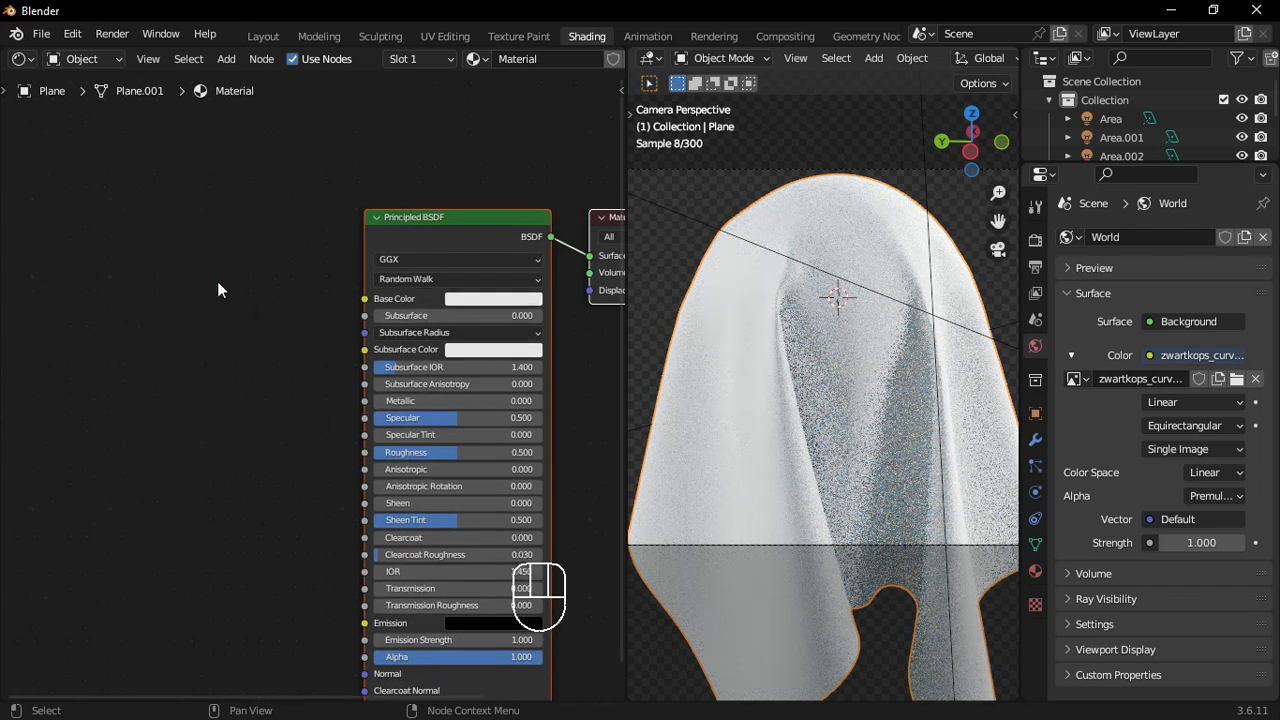
key(shift+a)
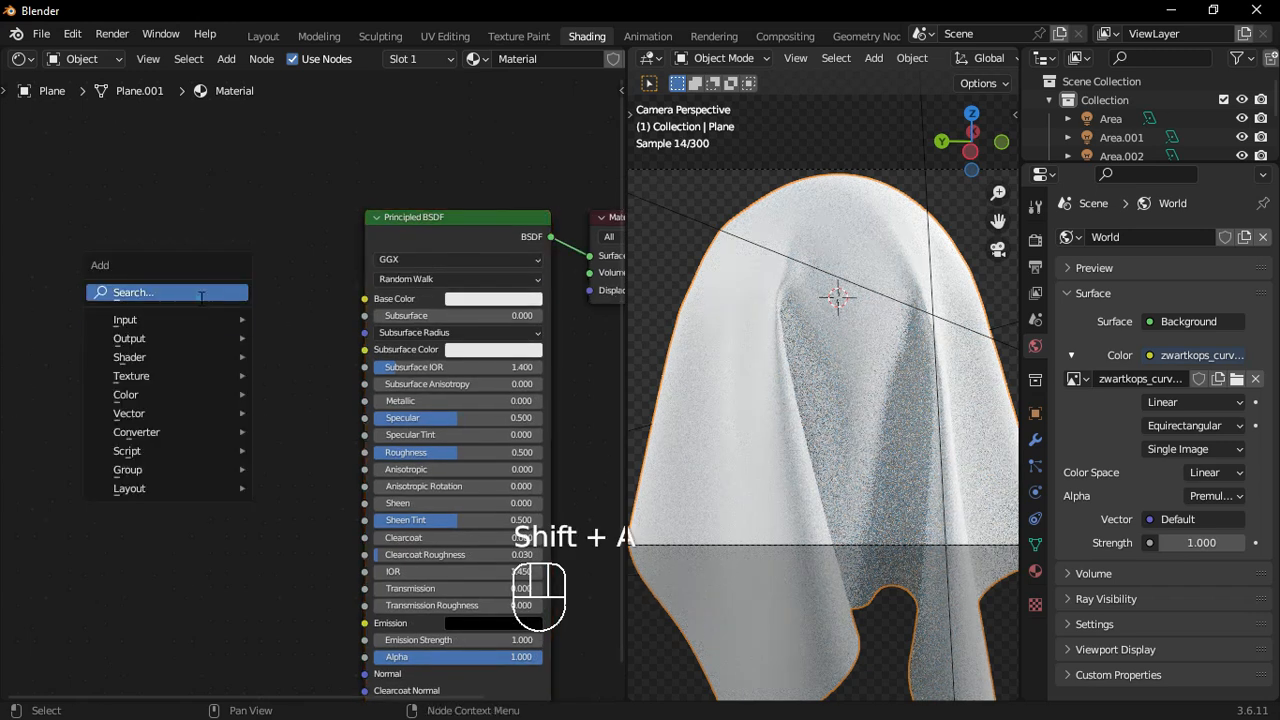
text(wav)
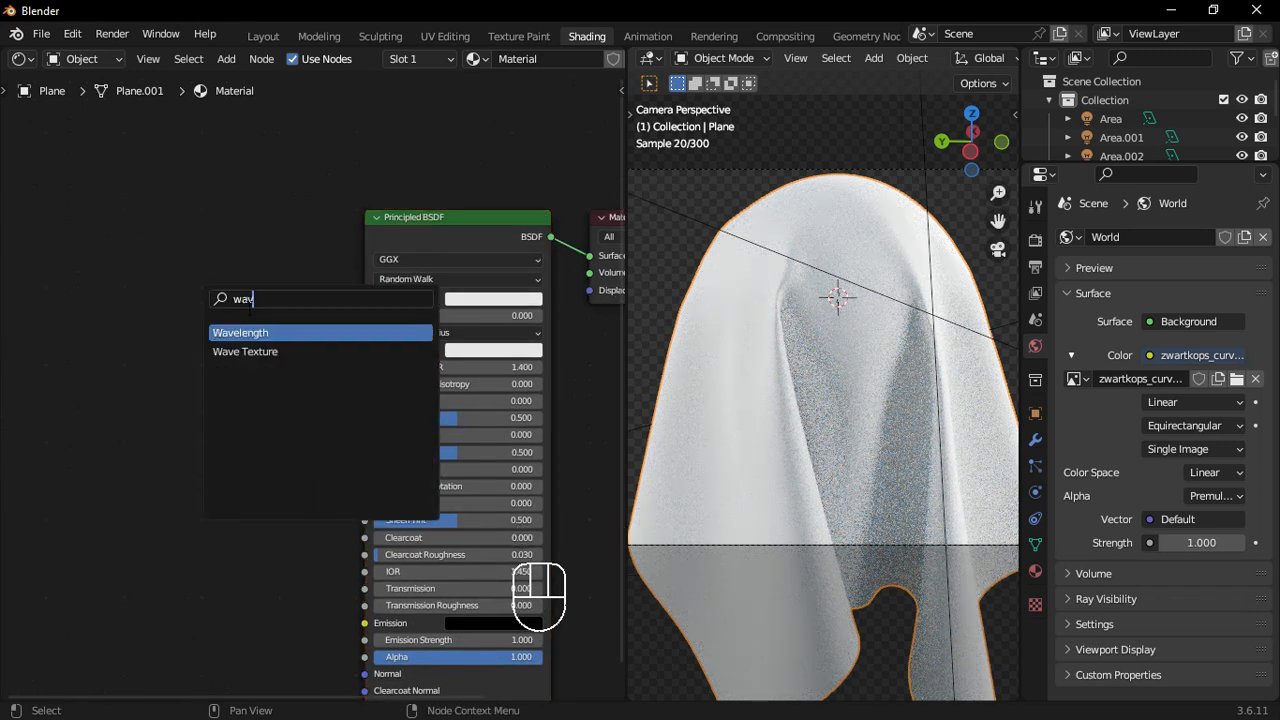
click(244, 352)
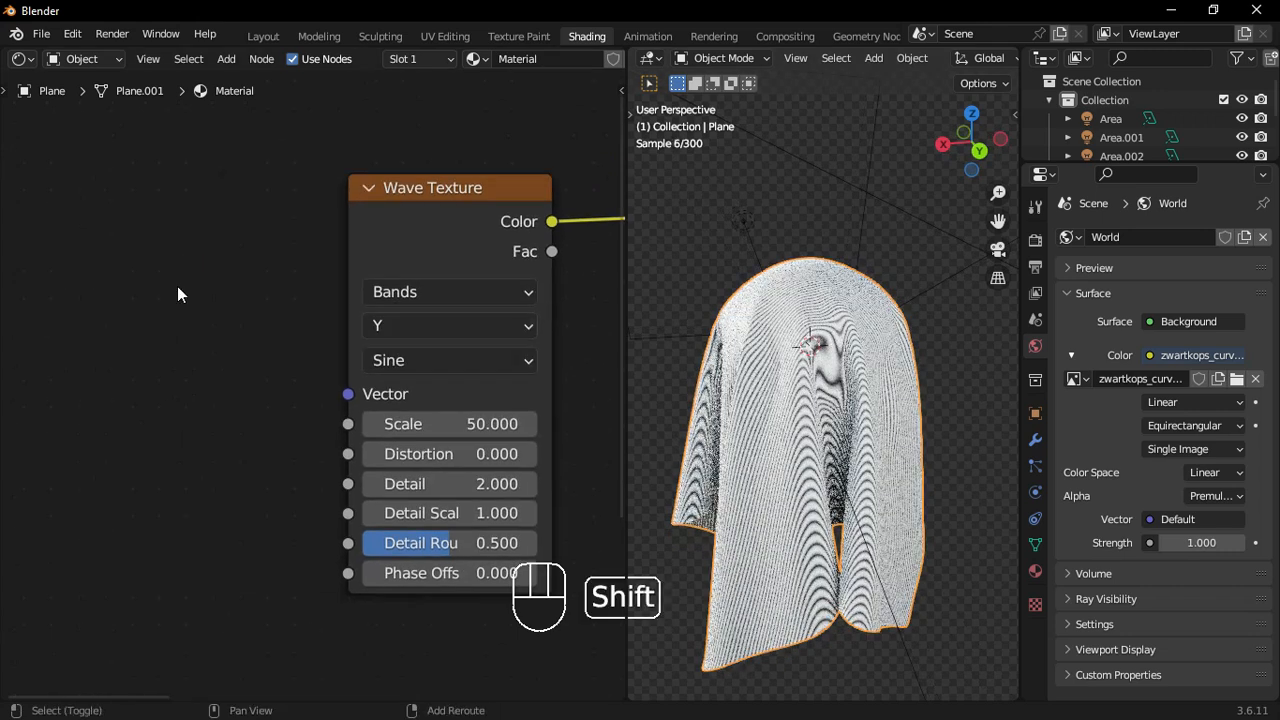
Add a Texture Coordinate node and feed its UV output into the Wave Texture vector.
text(texture c)
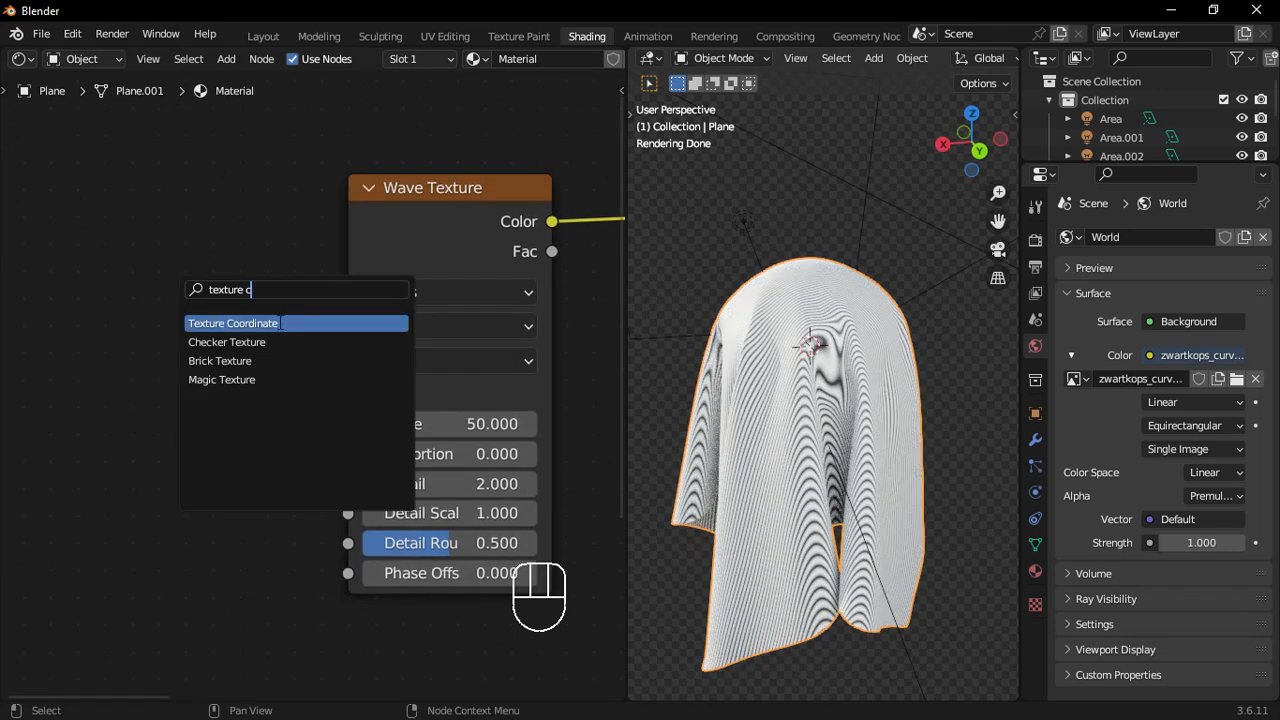
click(232, 324)
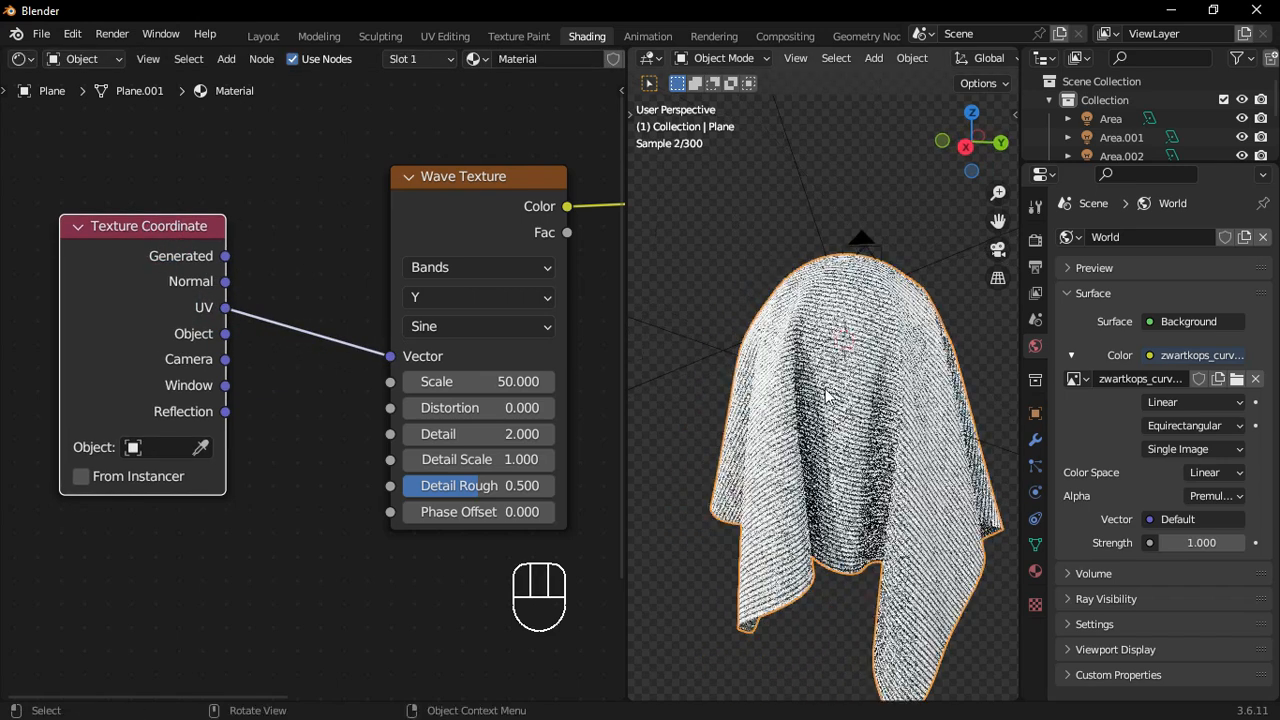
drag(830, 400, 860, 340)
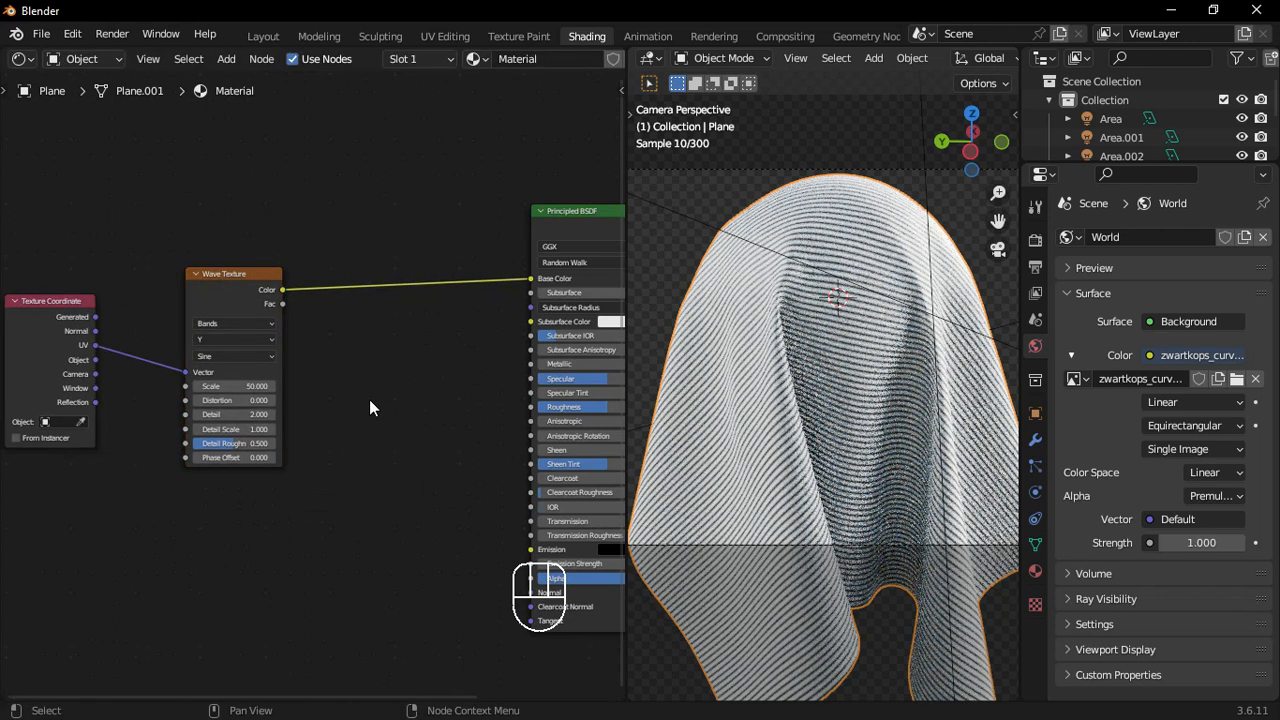
Add a Color Ramp, duplicate the wave-and-ramp chain and set the copy's stripe direction to Y.
key(shift+a)
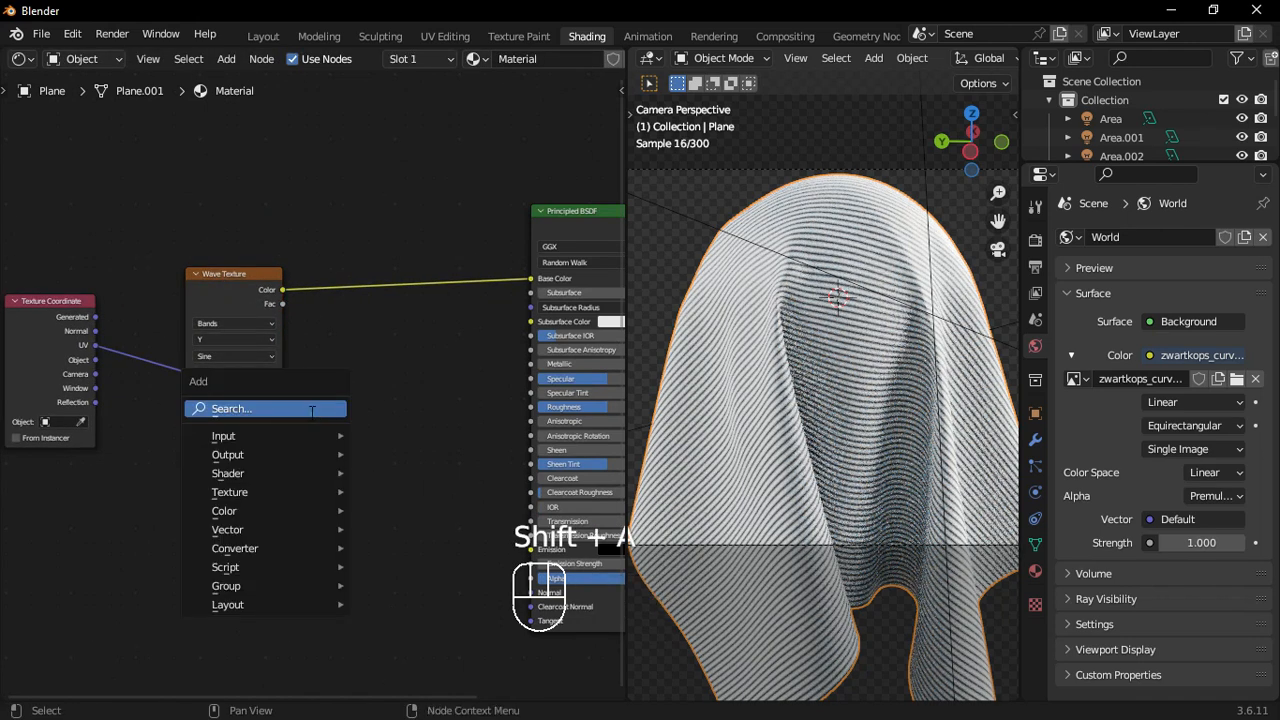
text(colo)
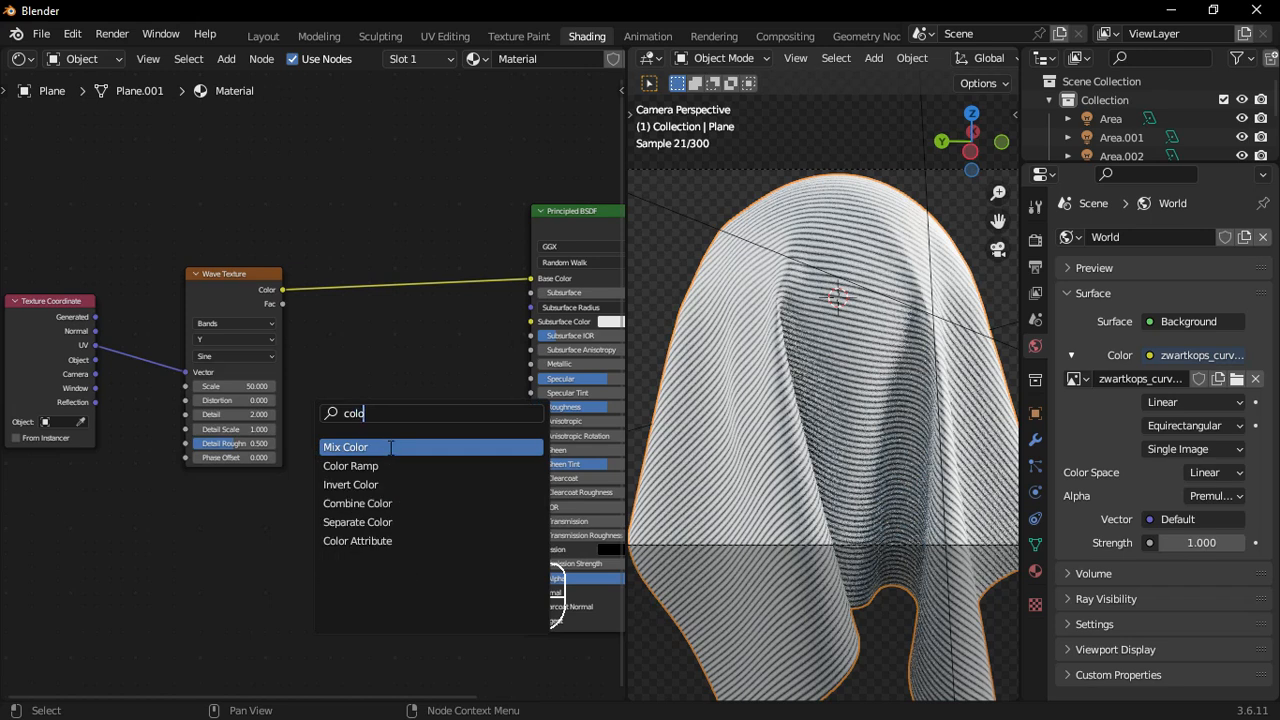
click(352, 466)
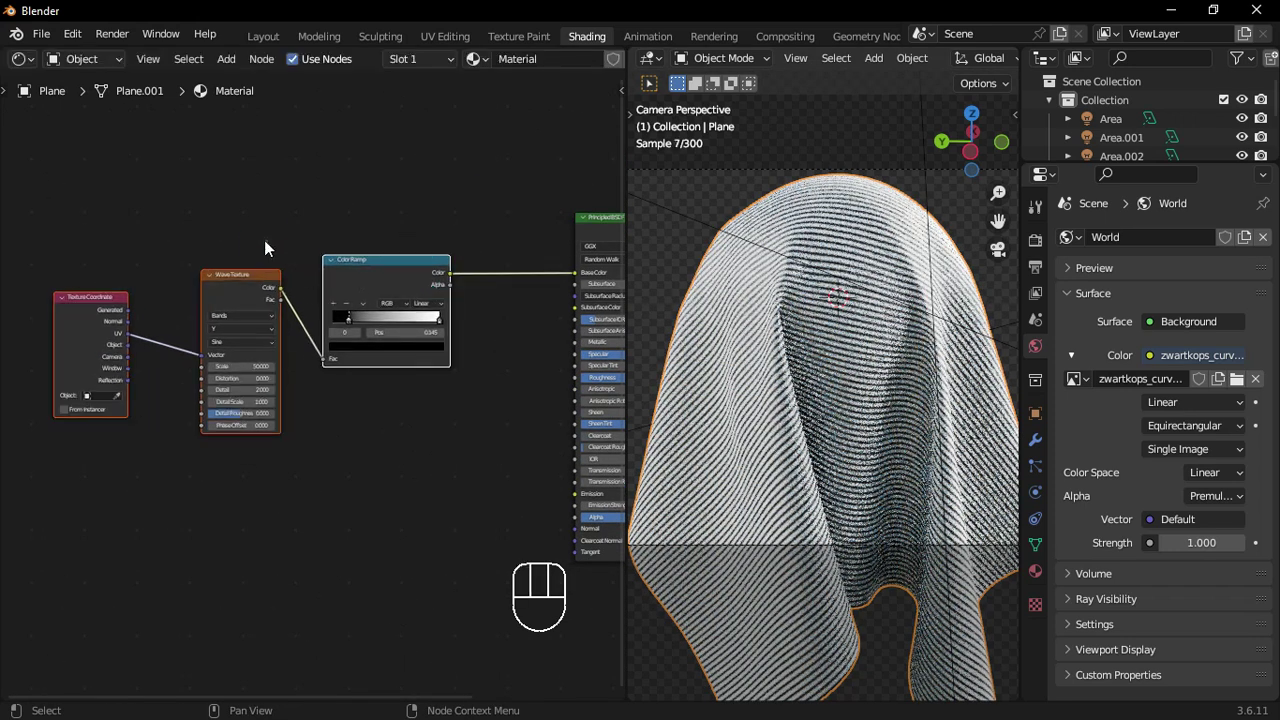
key(shift+ctrl+d)
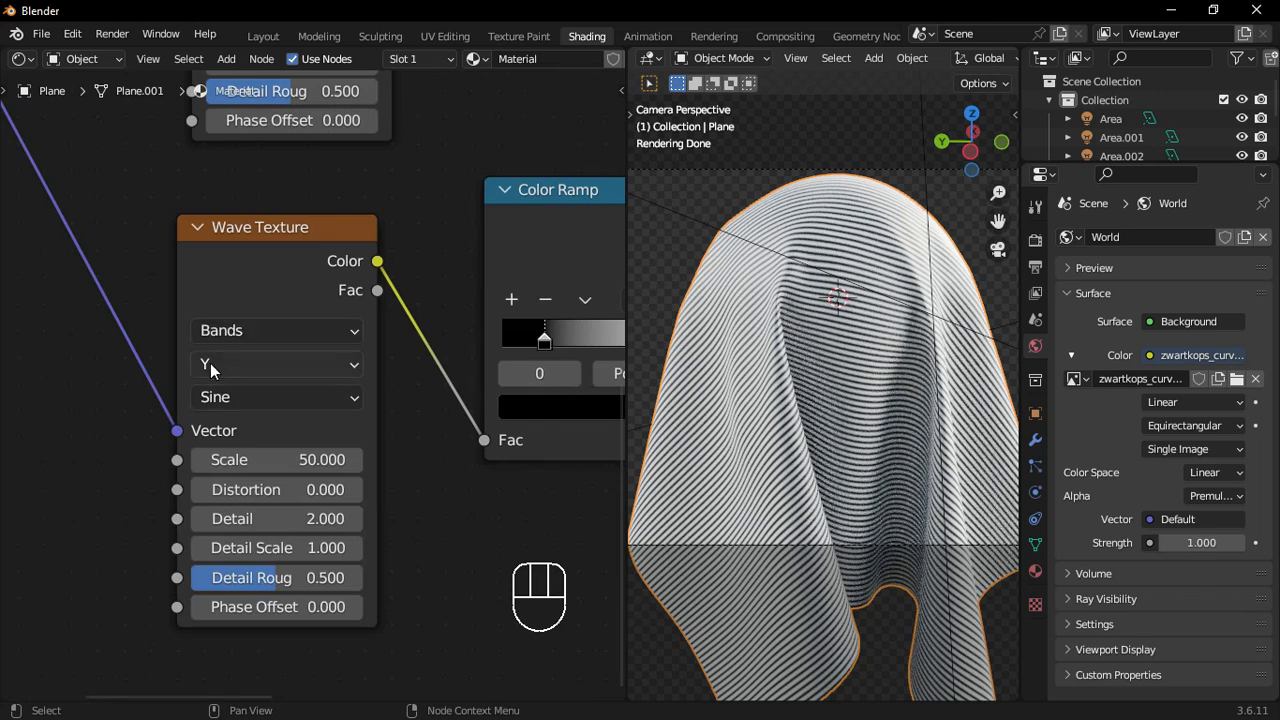
click(276, 364)
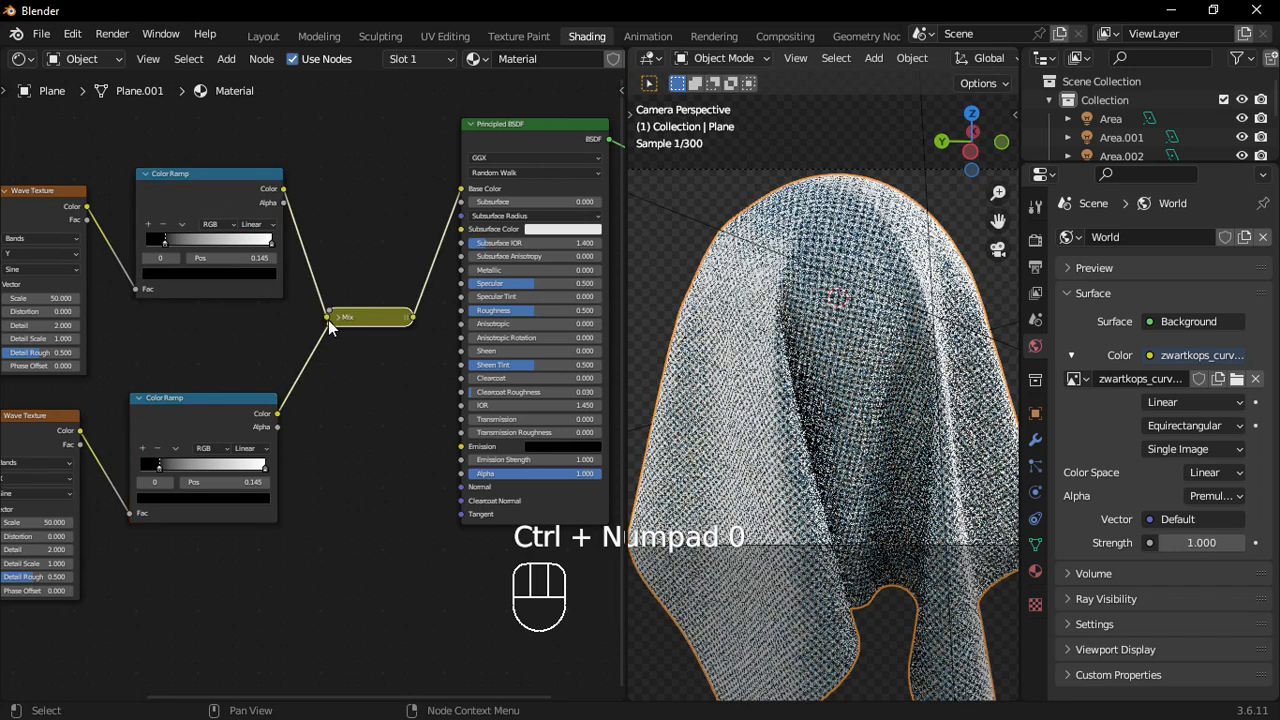
Slide the first ramp's black stop toward 0.09 and edit its white stop toward a cream colour.
click(370, 316)
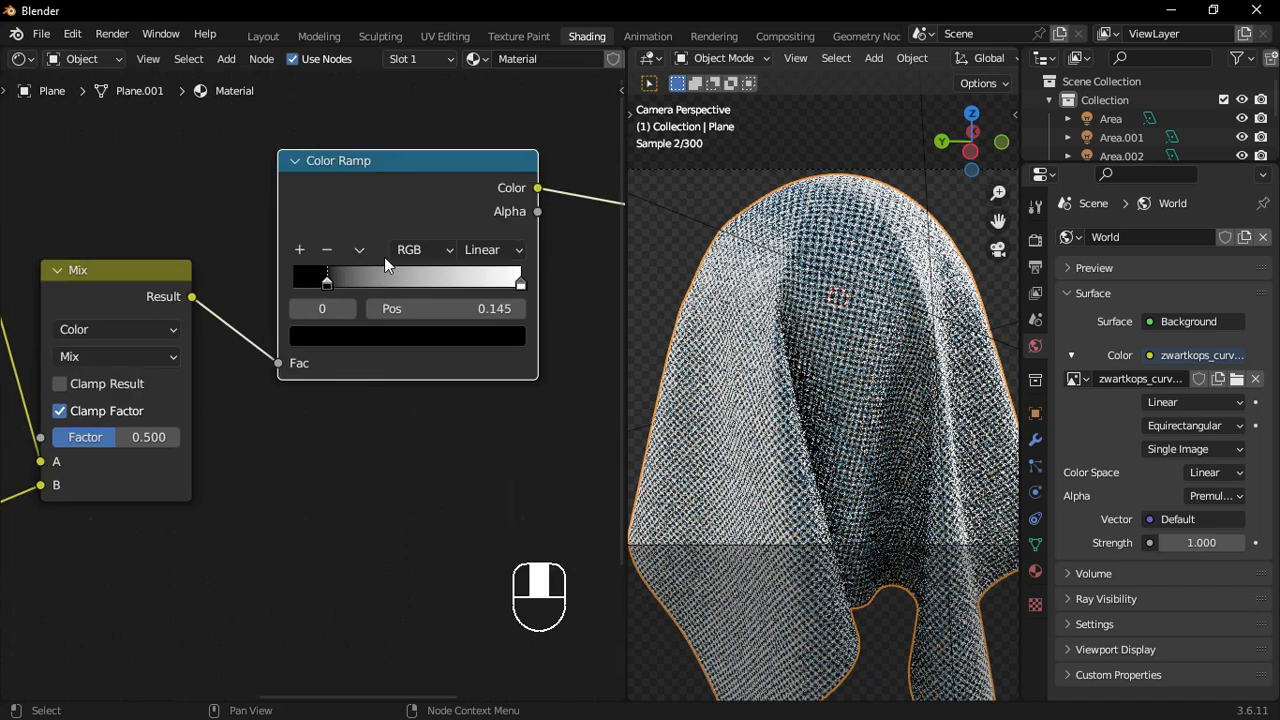
drag(328, 284, 314, 284)
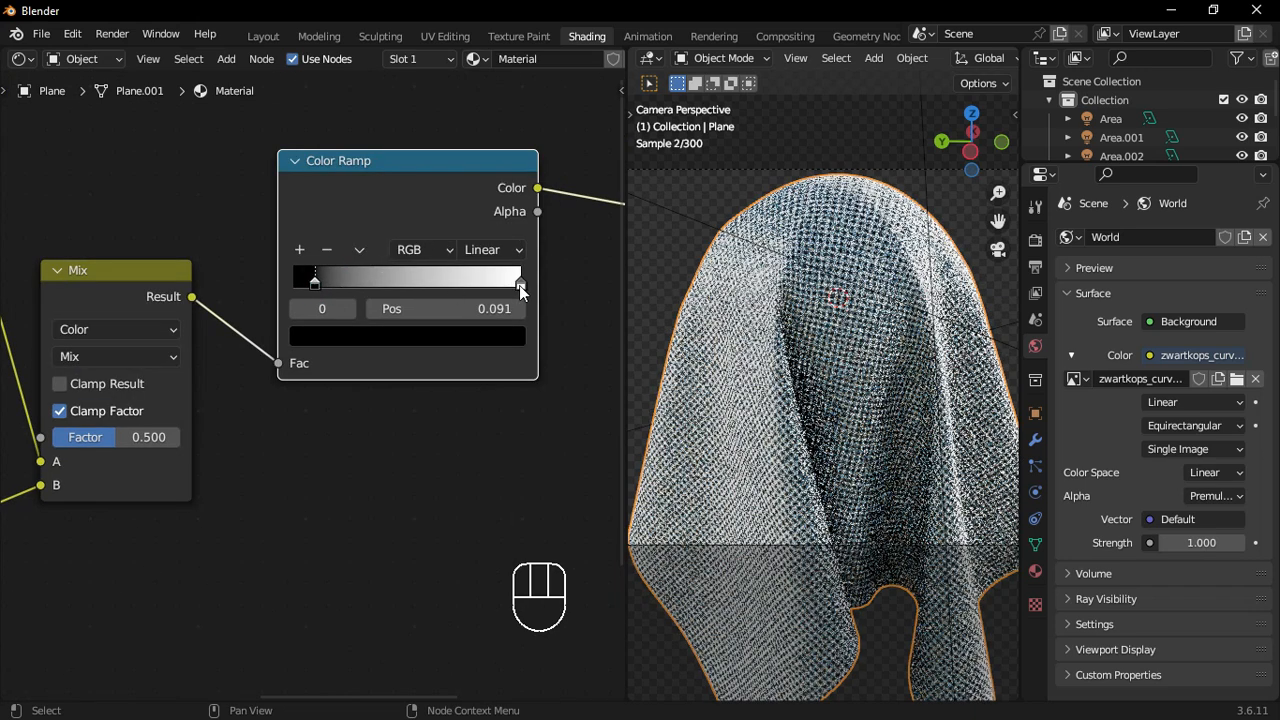
click(520, 288)
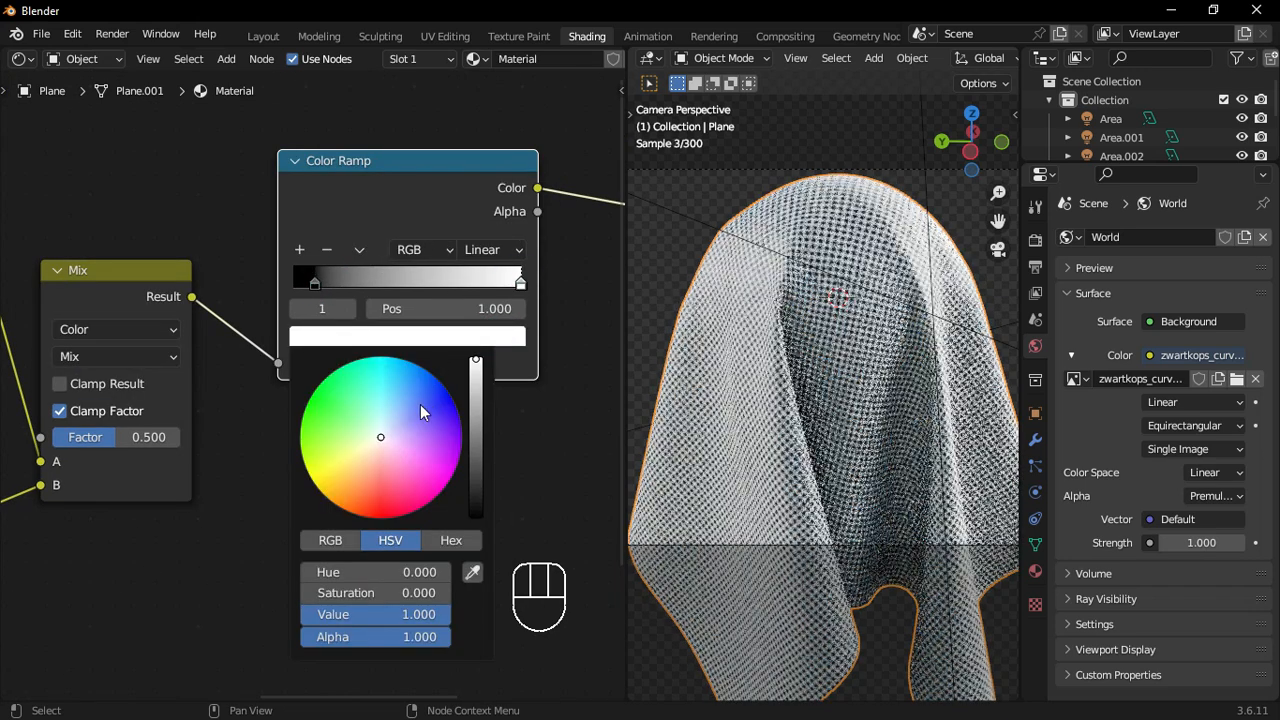
mouse_move(420, 424)
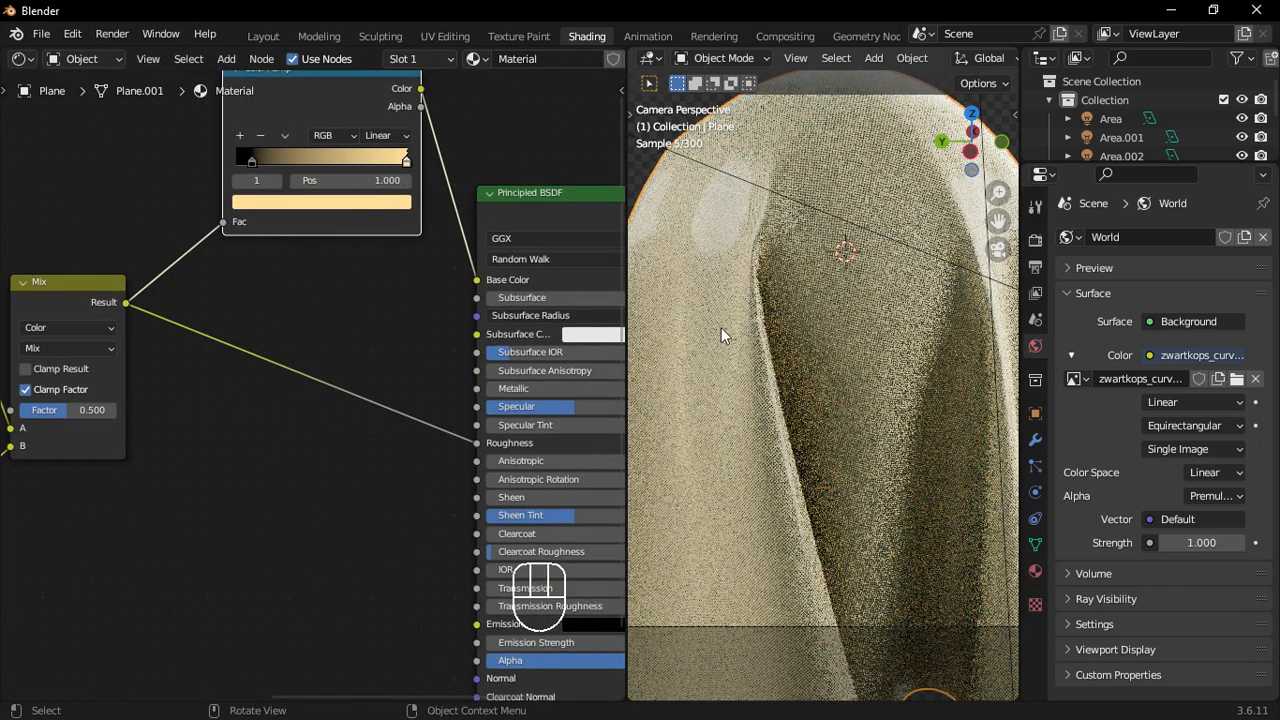
Duplicate the colour ramp, reset it to black-to-white, move its black stop near 0.086 and wire it to the BSDF.
key(shift)
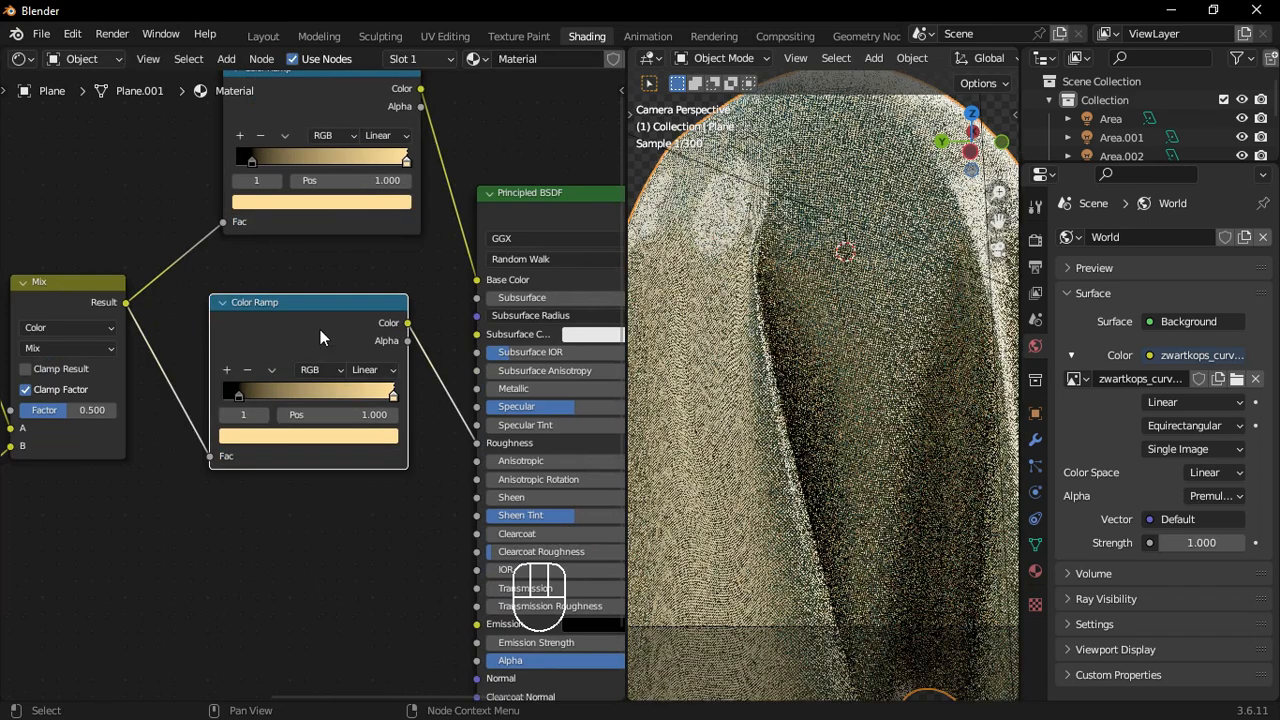
click(264, 366)
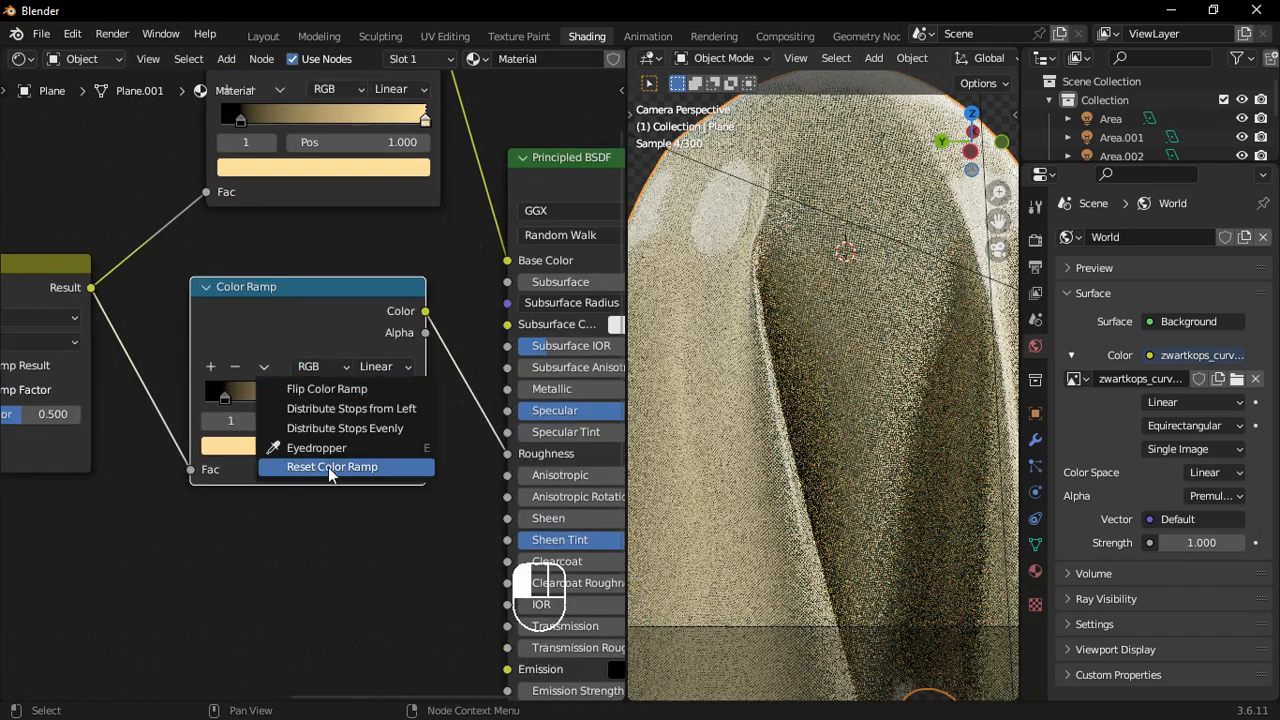
click(332, 468)
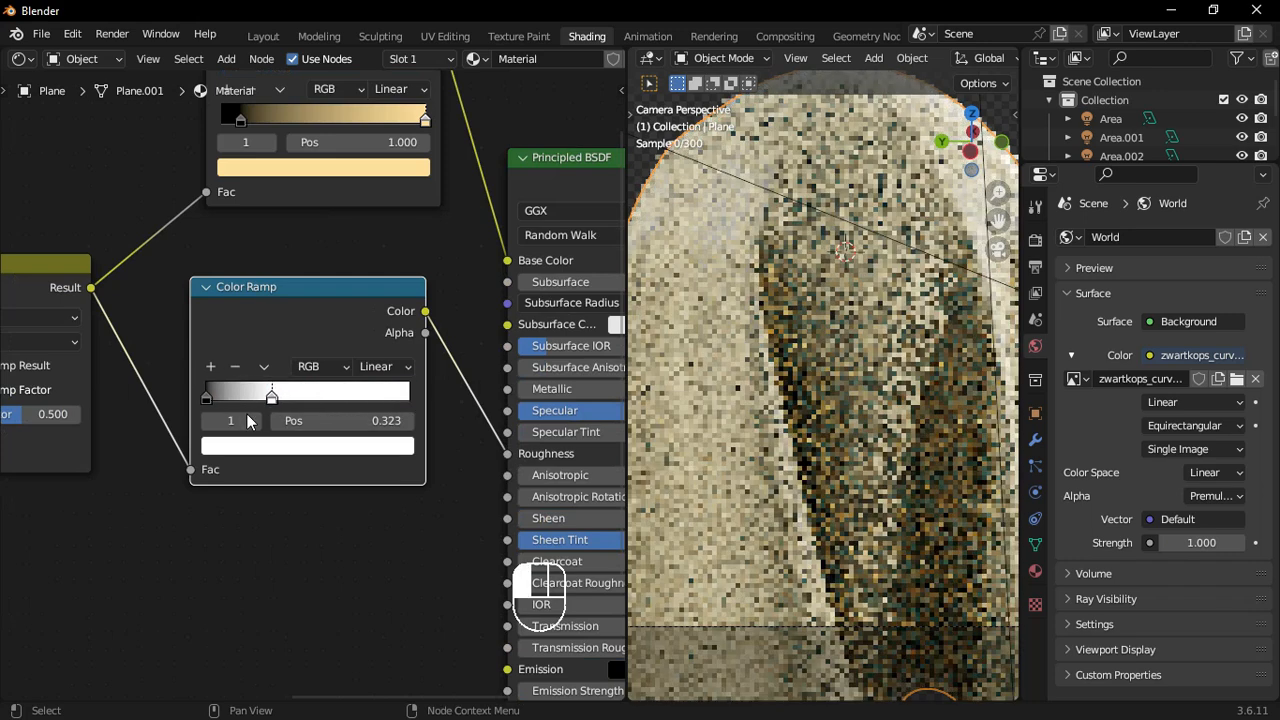
drag(272, 394, 222, 394)
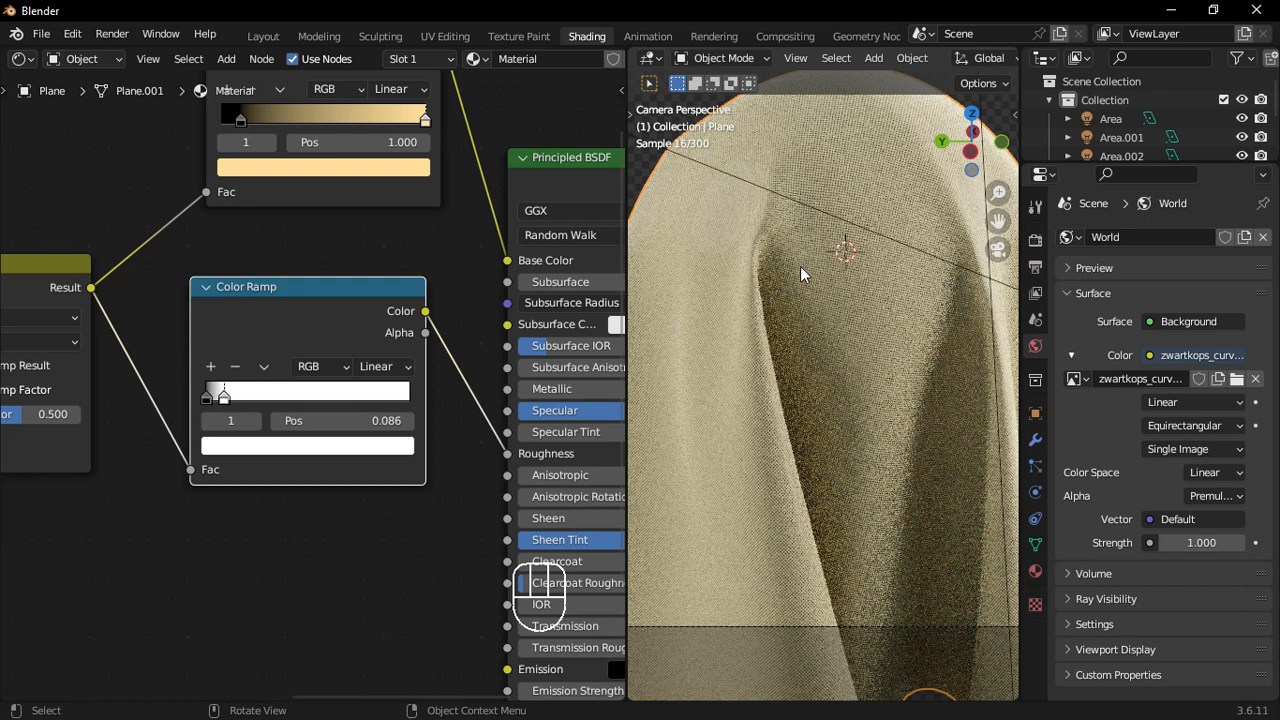
mouse_move(484, 340)
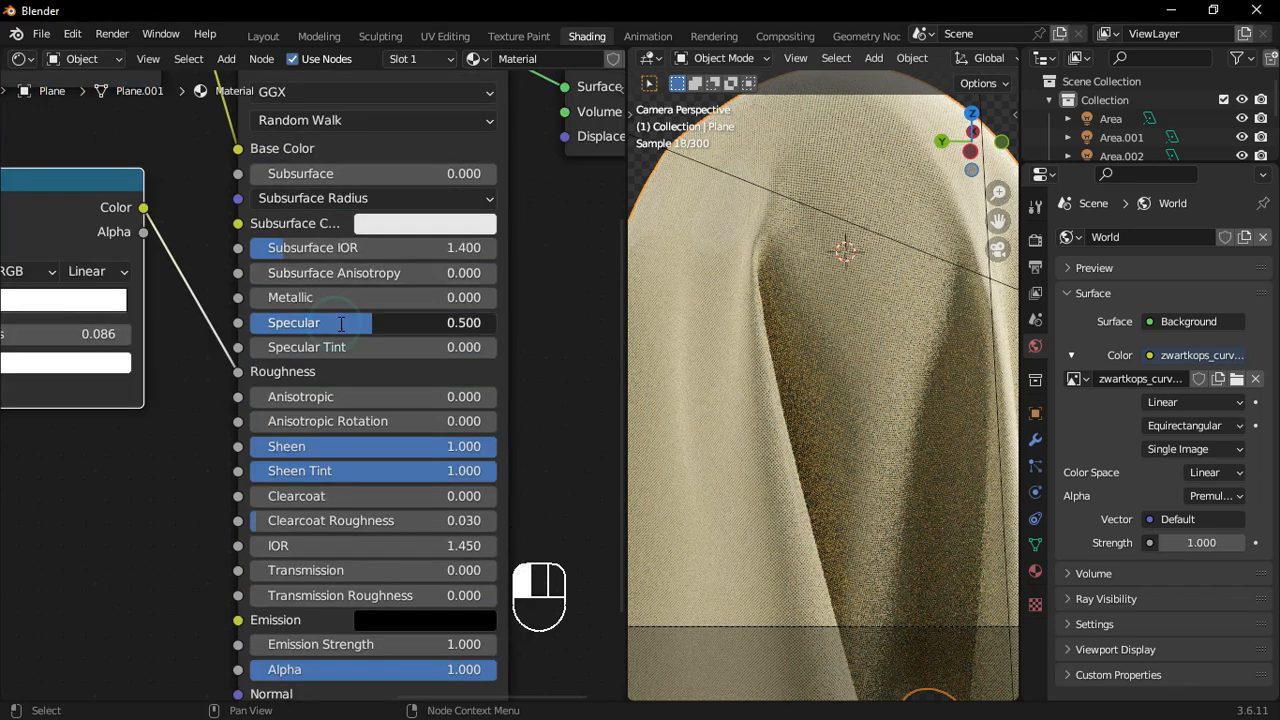
drag(464, 322, 370, 322)
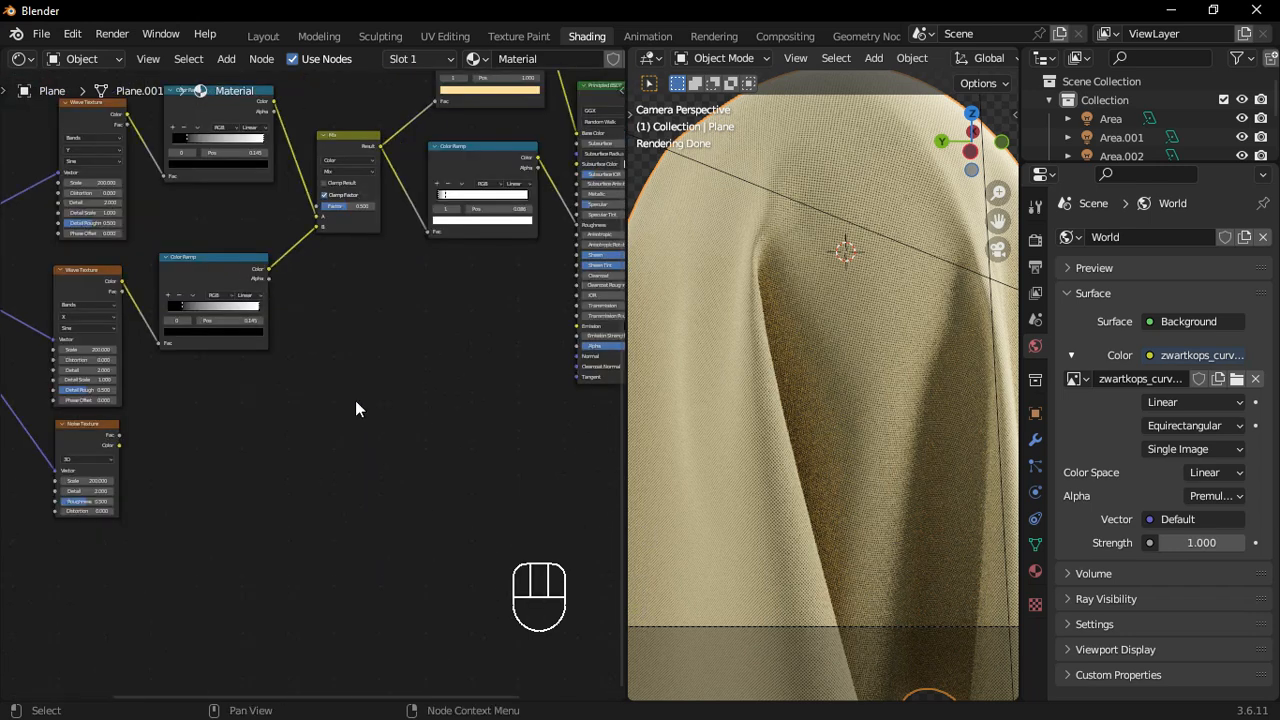
Add a Bump node fed by the weave pattern and duplicate it to chain into the BSDF Normal.
drag(360, 408, 244, 544)
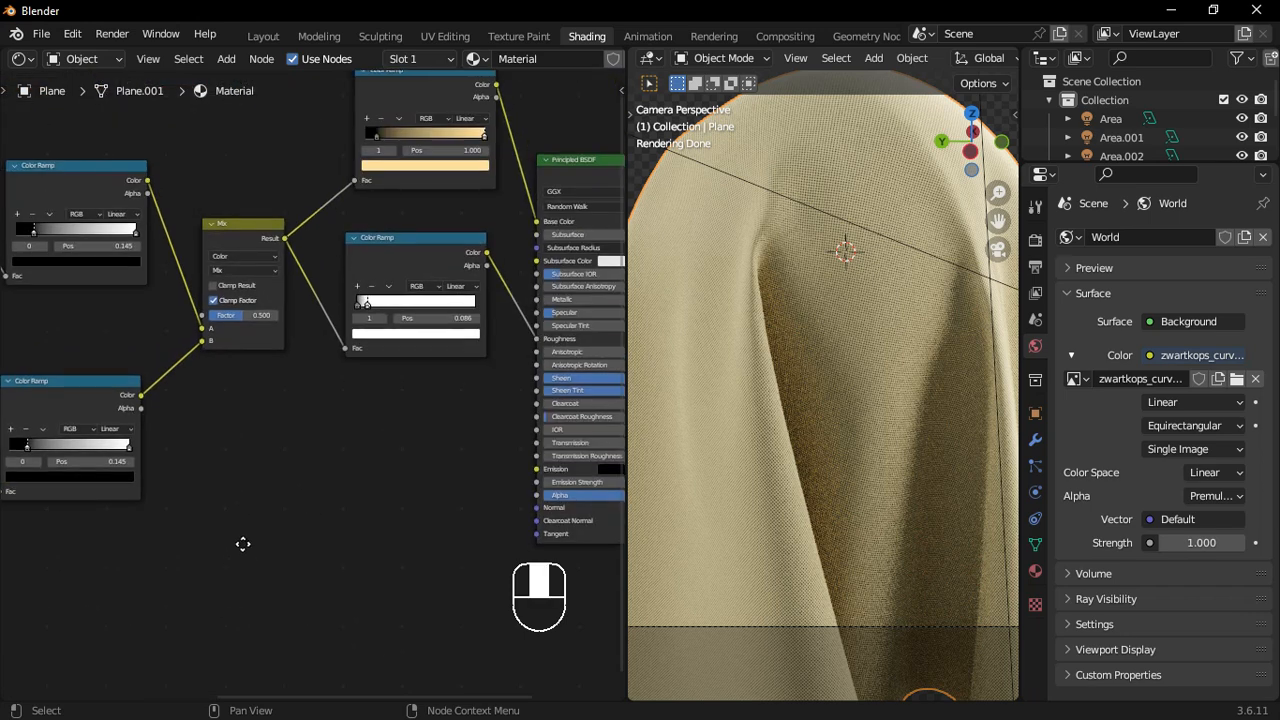
text(bum)
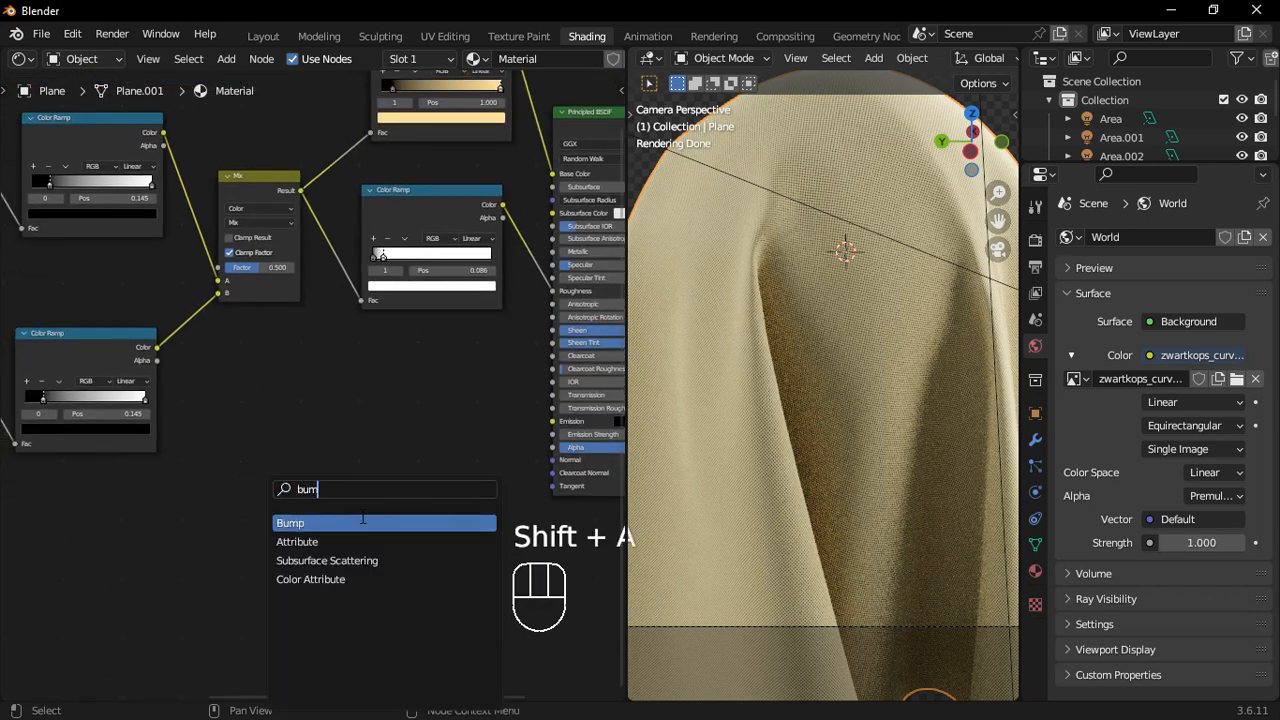
click(290, 522)
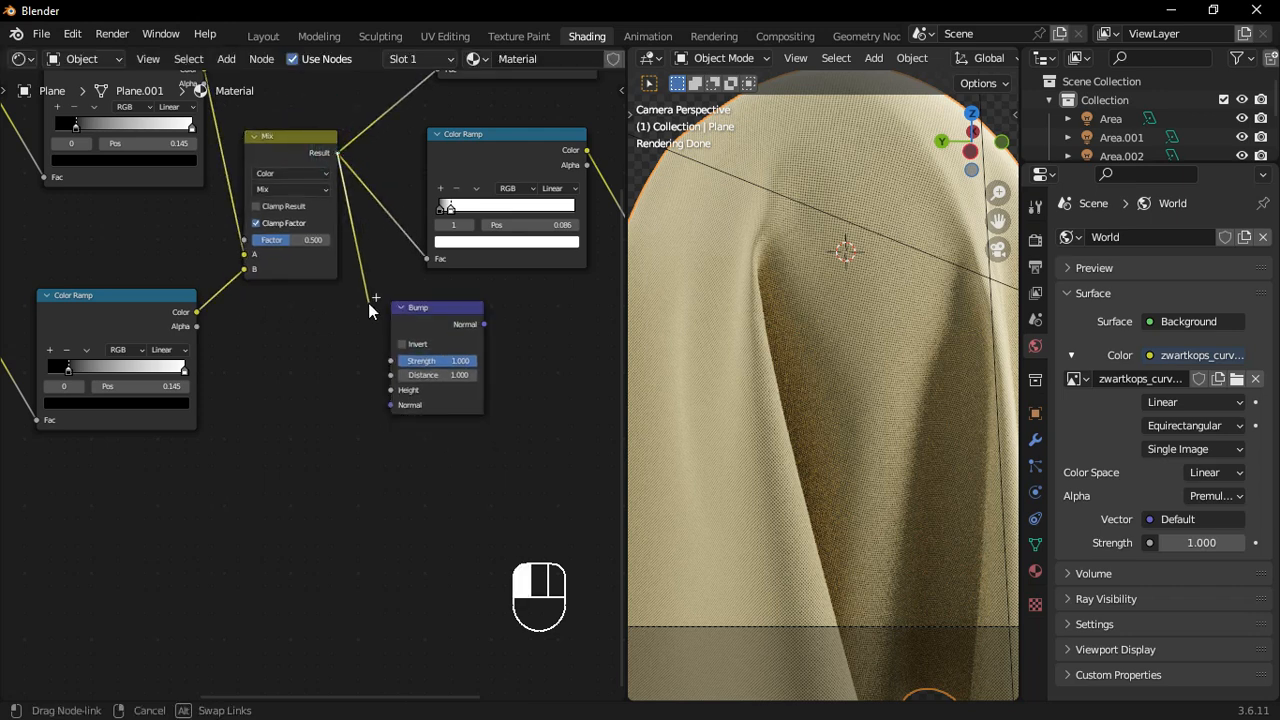
click(404, 316)
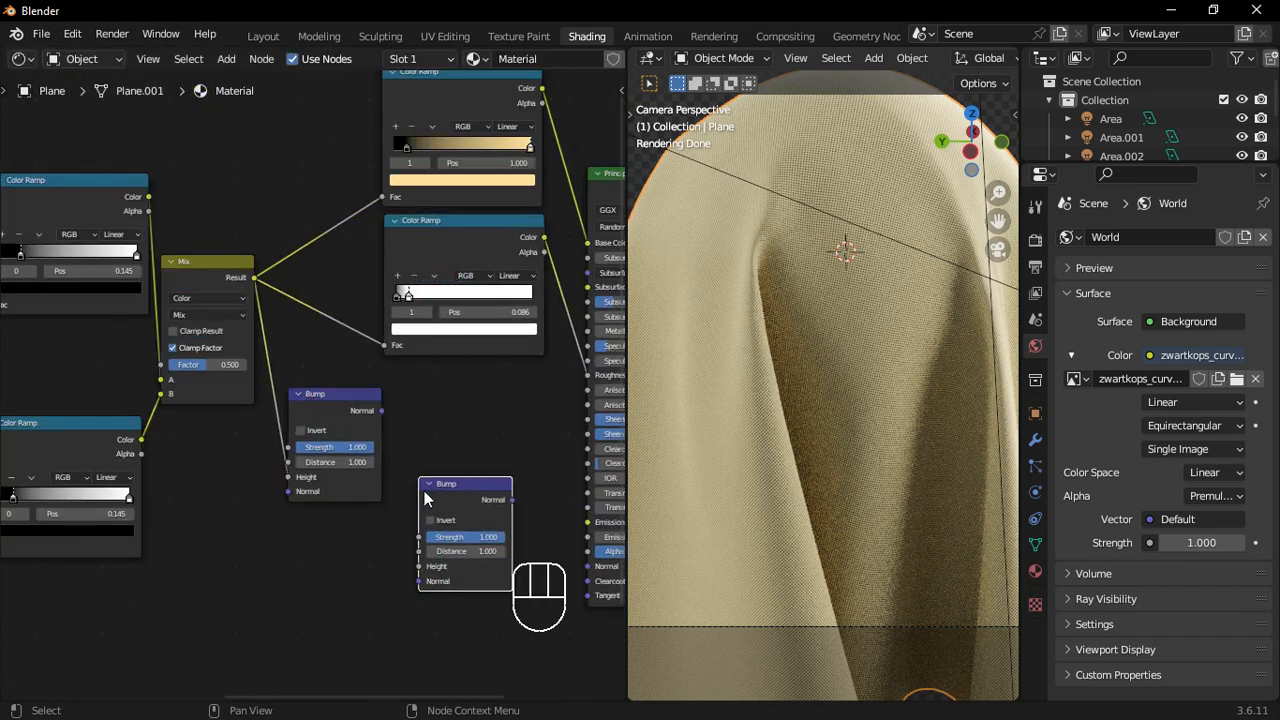
key(shift+d)
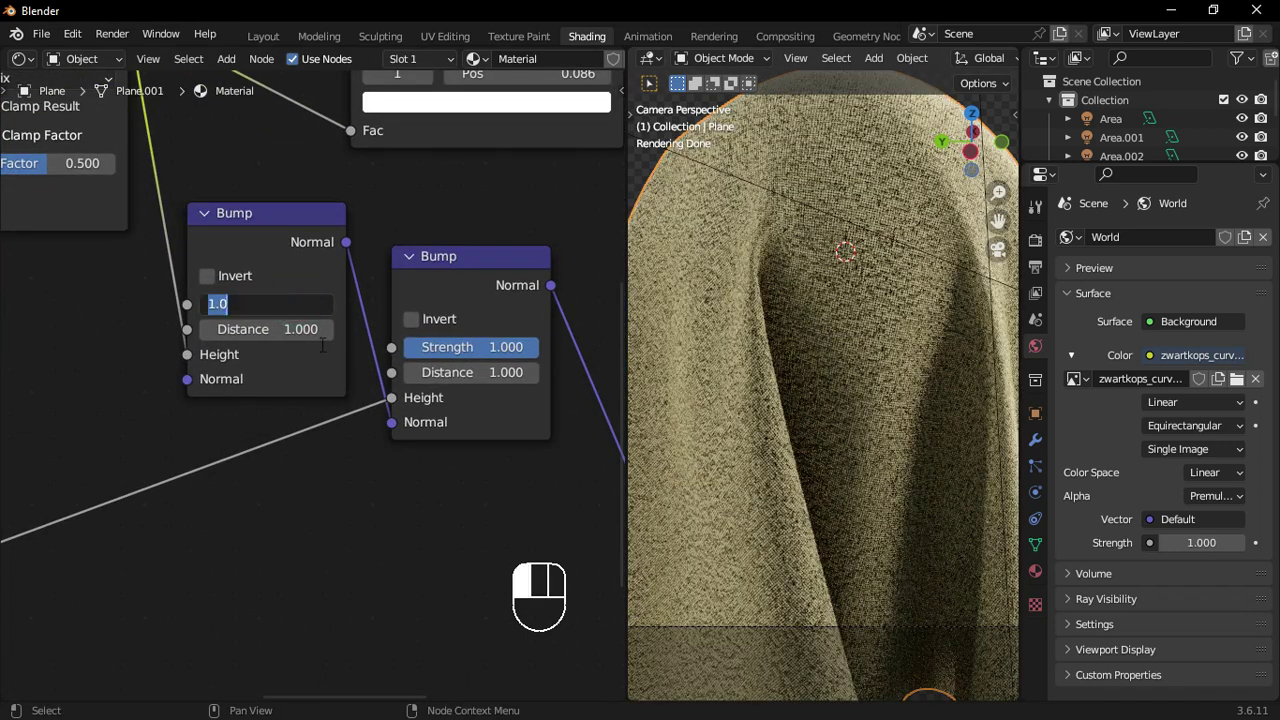
Set the Bump nodes' strengths to about 0.3 and 0.2 for subtler relief.
text(0.)
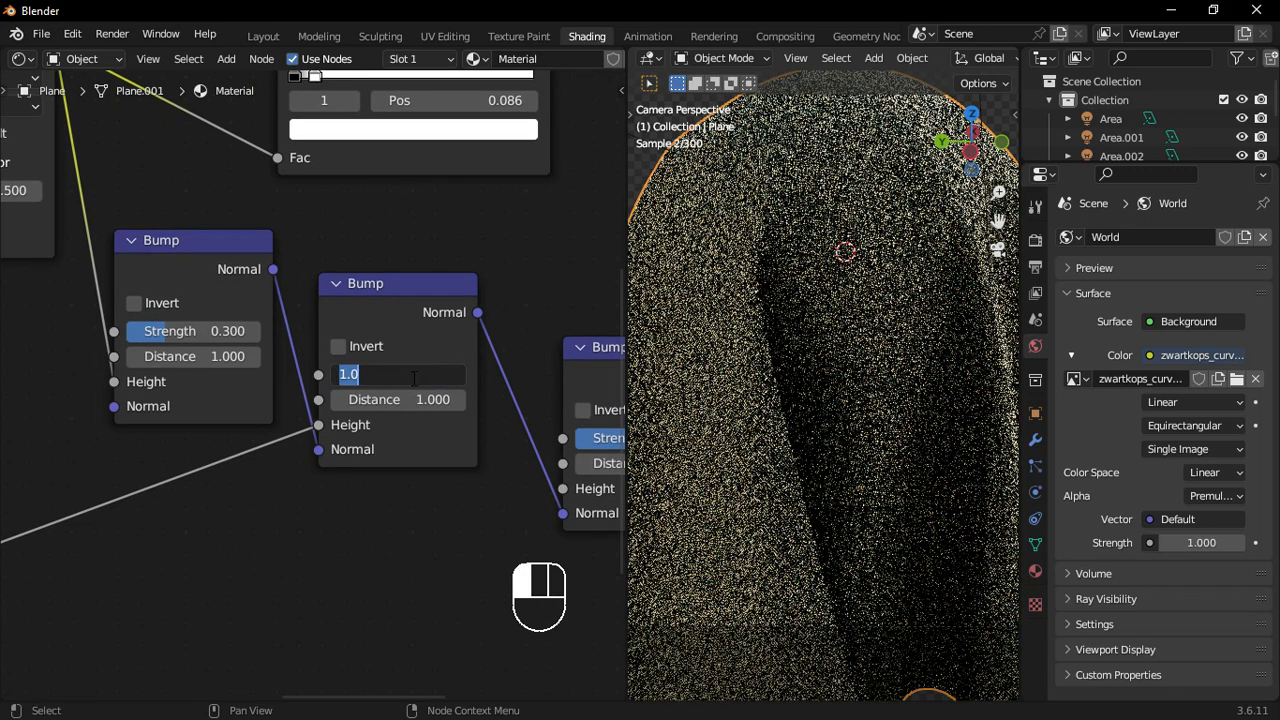
text(0.200)
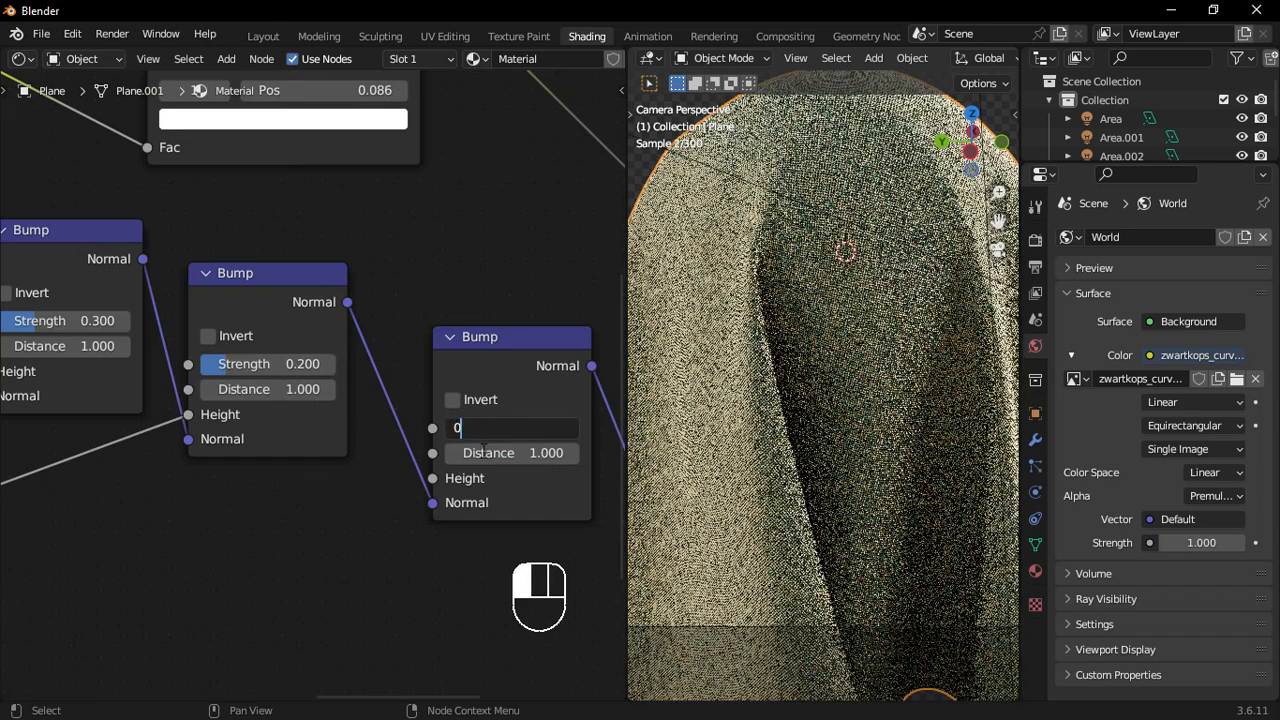
key(Return)
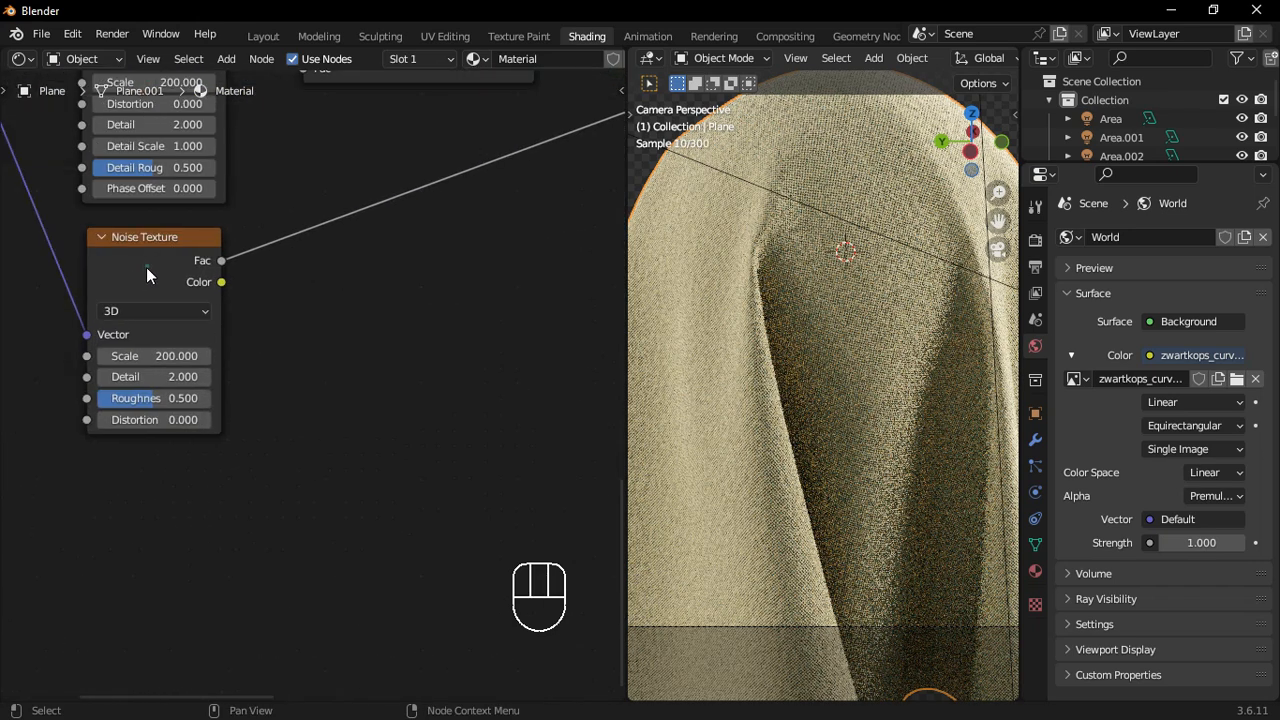
Duplicate the Noise Texture and set the copy to scale 100, detail 15, then adjust its distortion.
key(shift+ctrl+d)
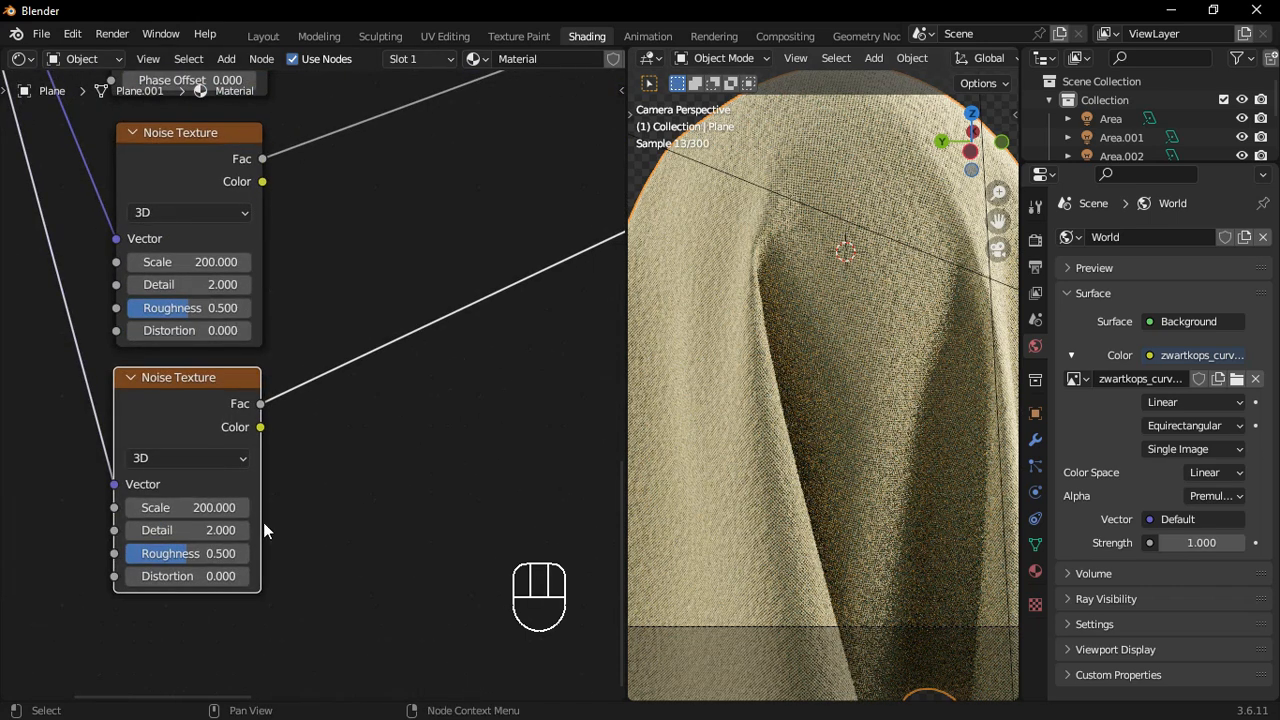
double_click(216, 260)
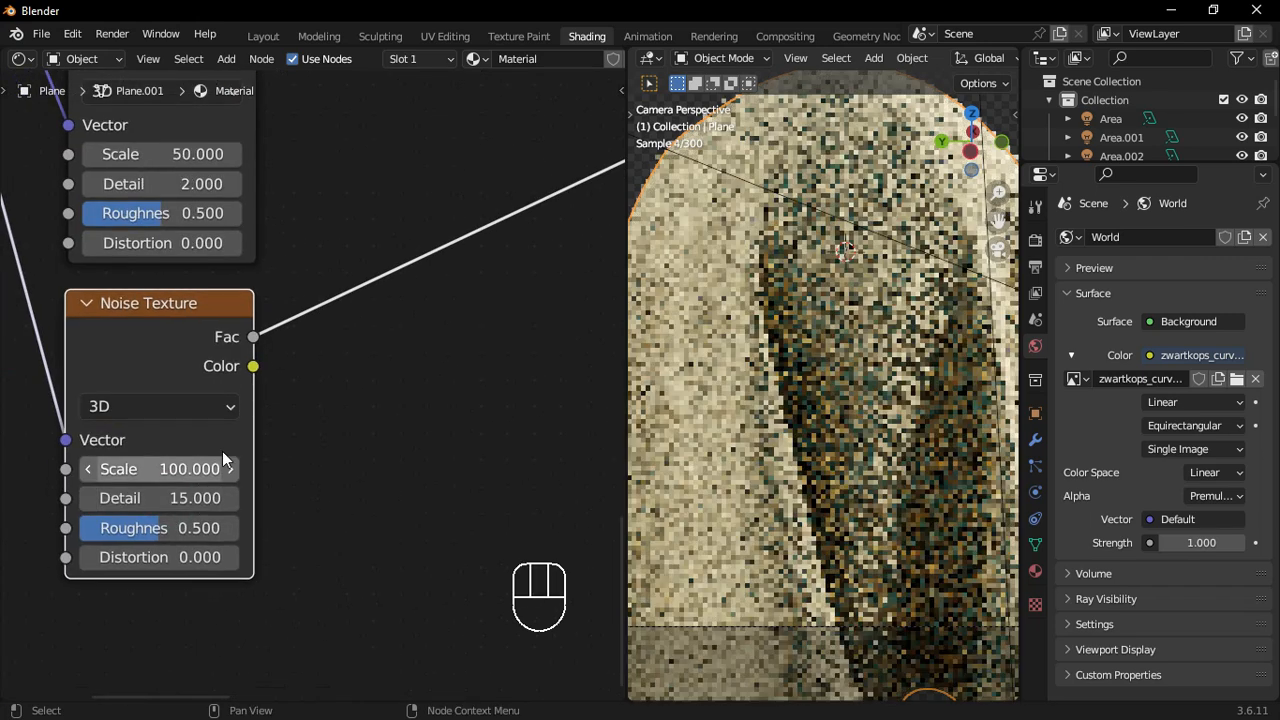
double_click(156, 556)
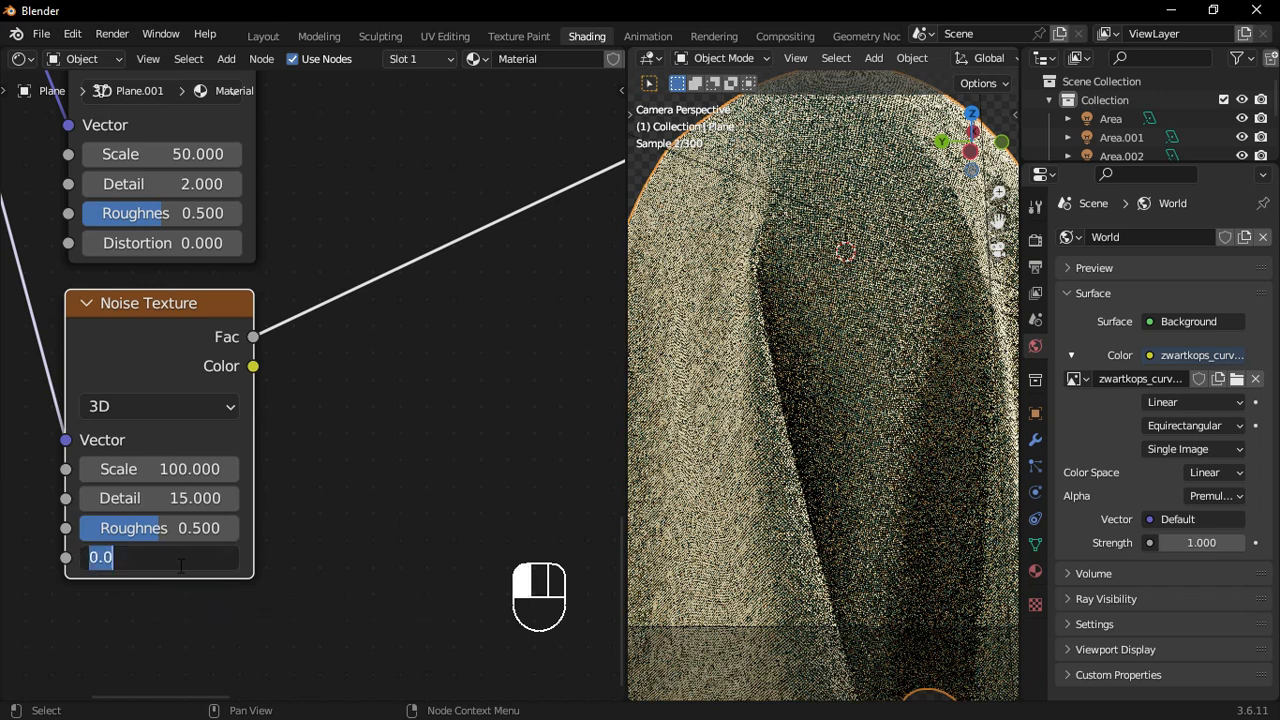